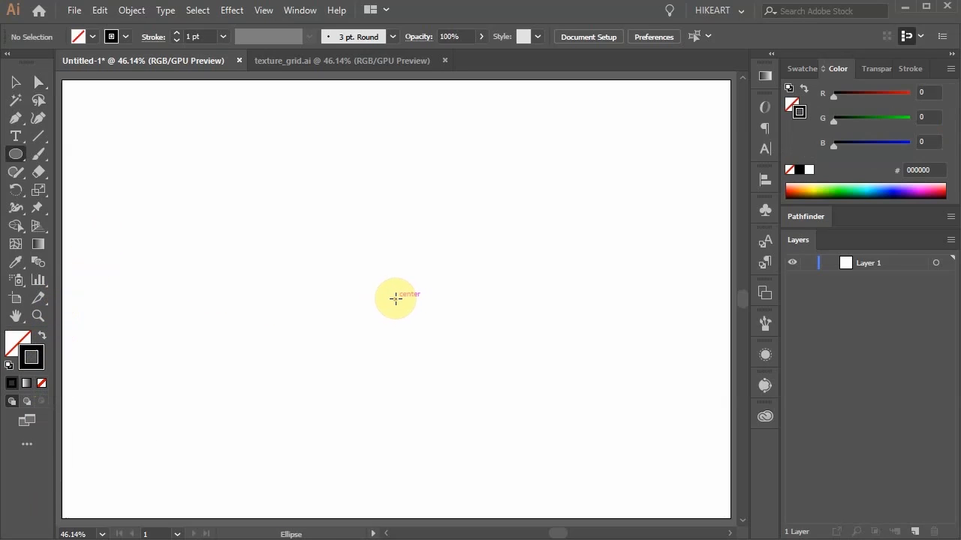
Draw a circle centred on the artboard with the Ellipse tool.
drag(395, 299, 475, 410)
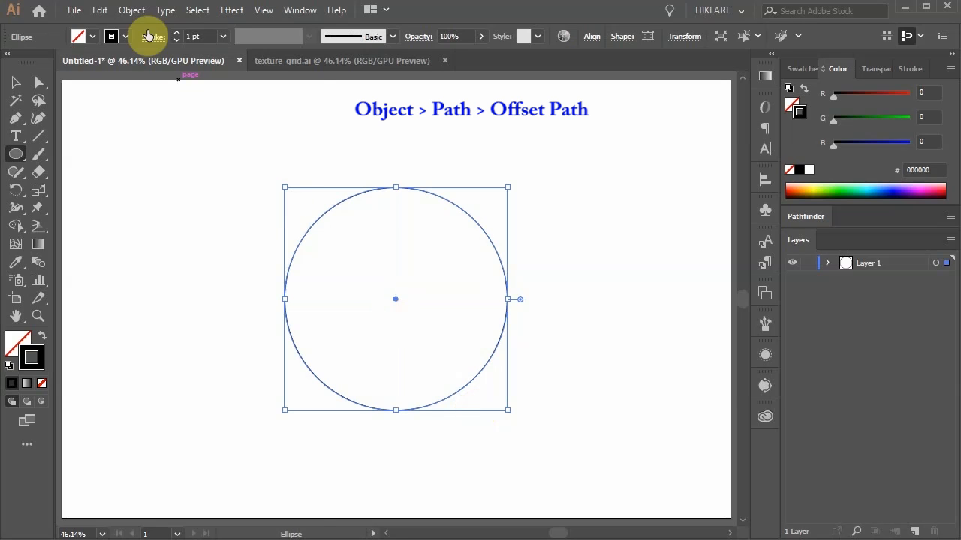
Offset the circle outward by 60 px twice to create two larger rings.
click(131, 10)
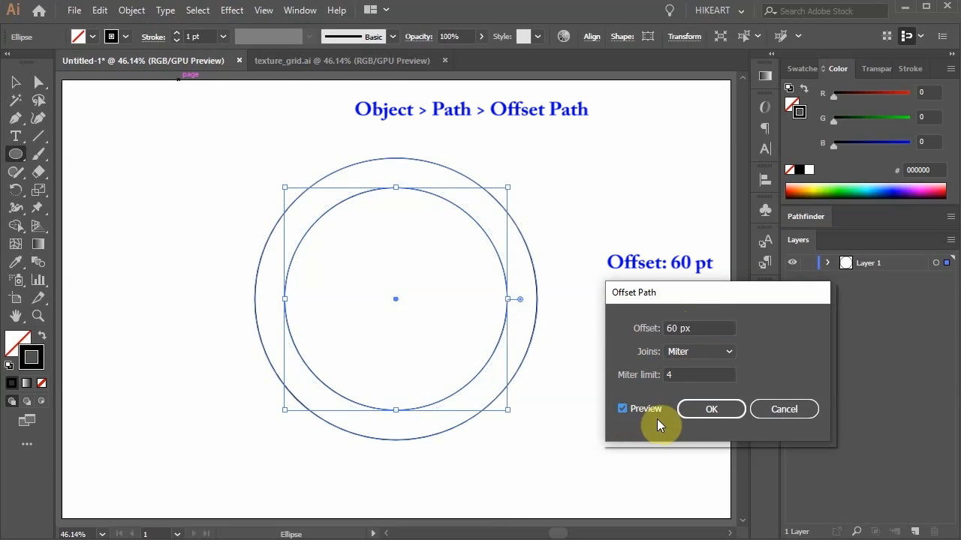
click(710, 409)
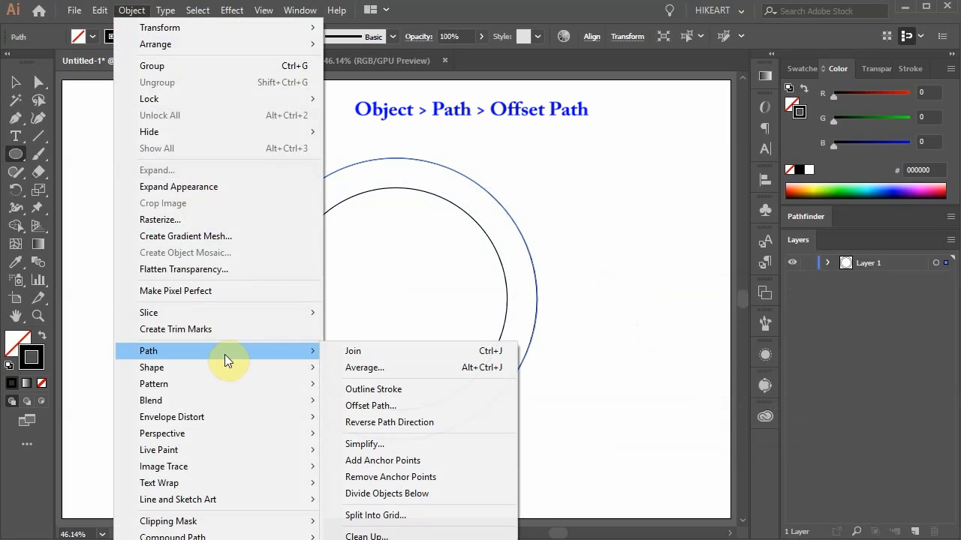
click(370, 405)
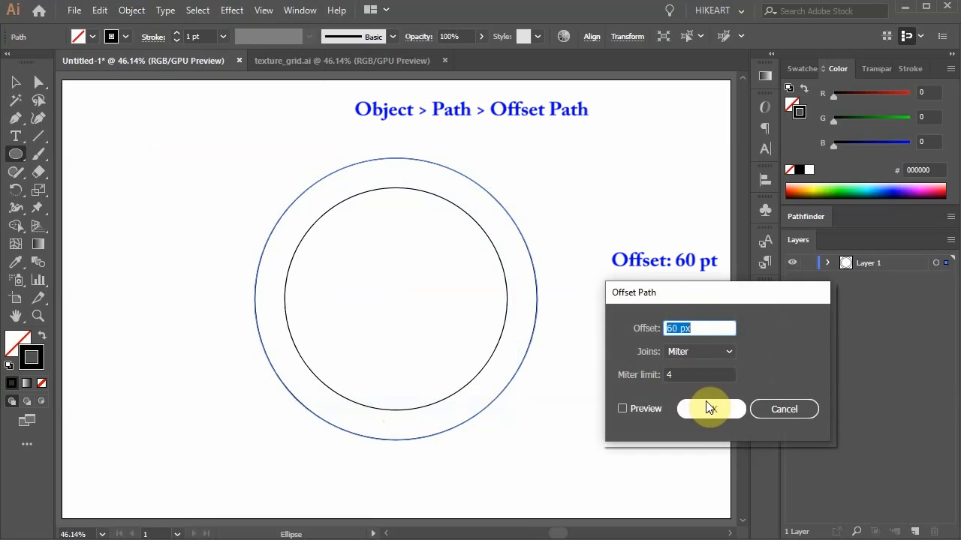
click(710, 409)
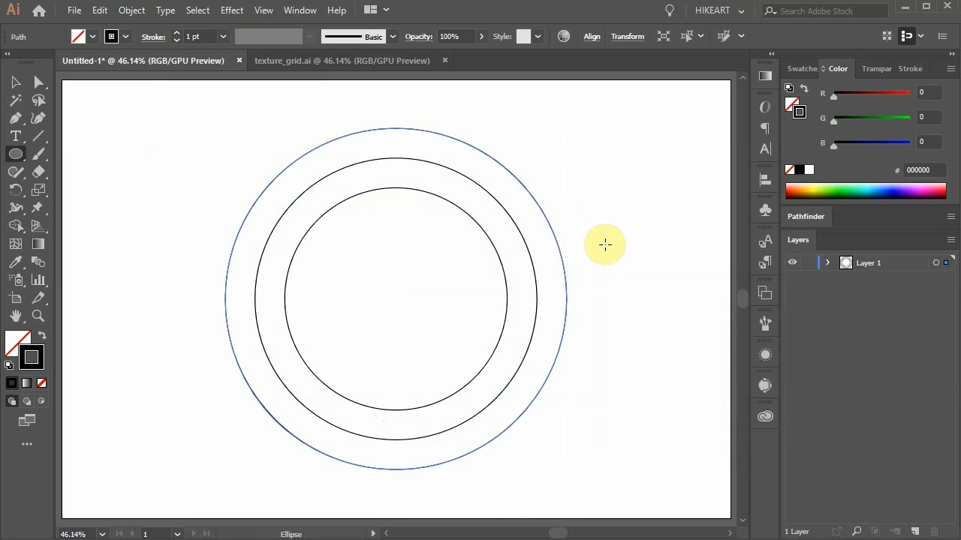
Add rings 20 px inside the outermost circle and 20 px outside the innermost.
click(132, 10)
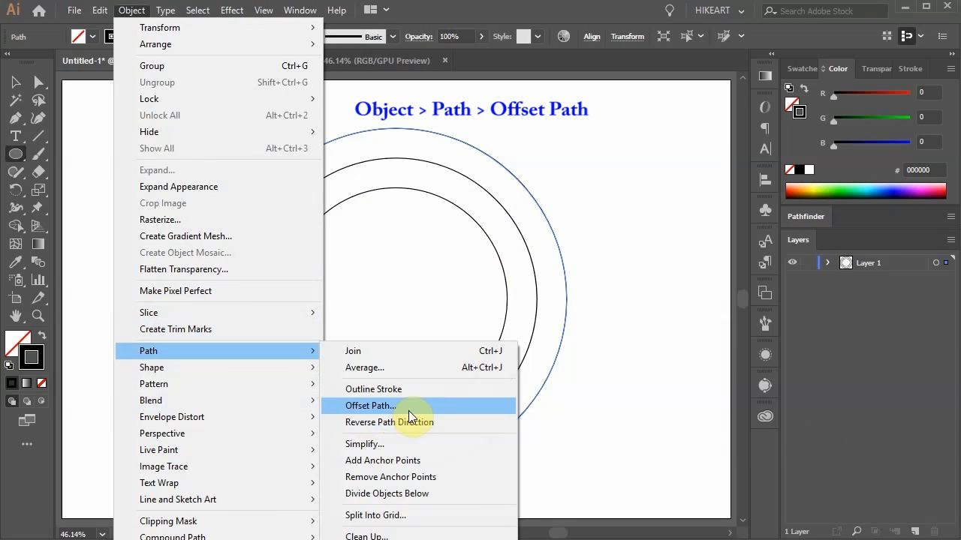
click(370, 406)
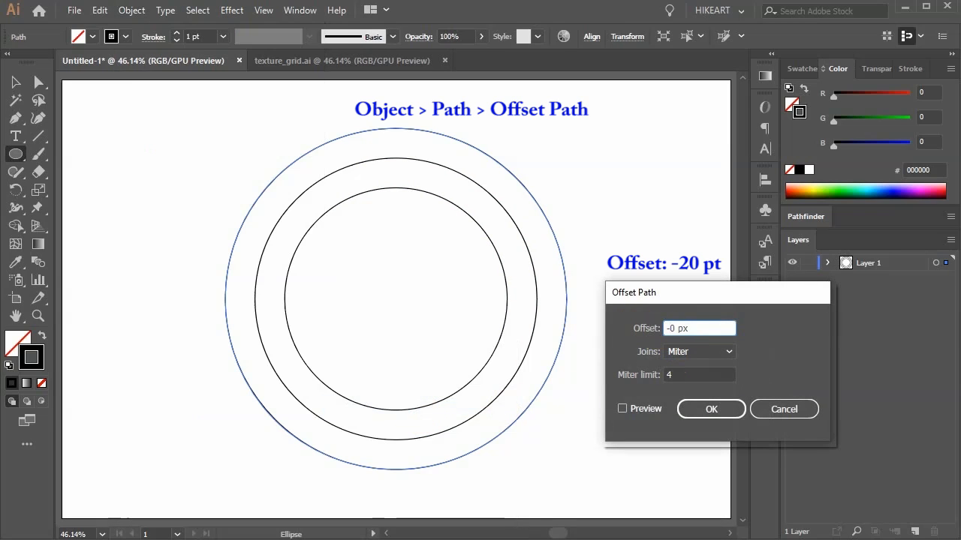
click(710, 409)
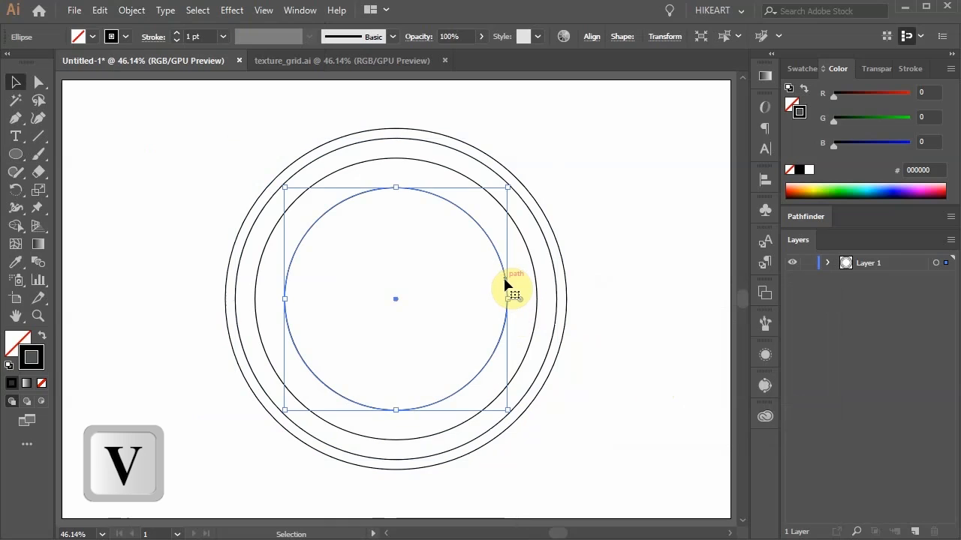
click(130, 10)
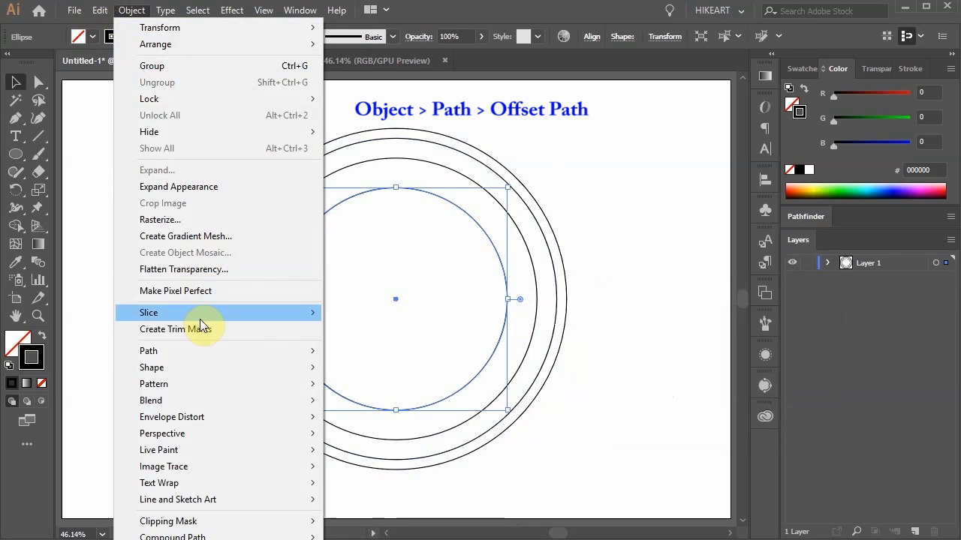
click(148, 351)
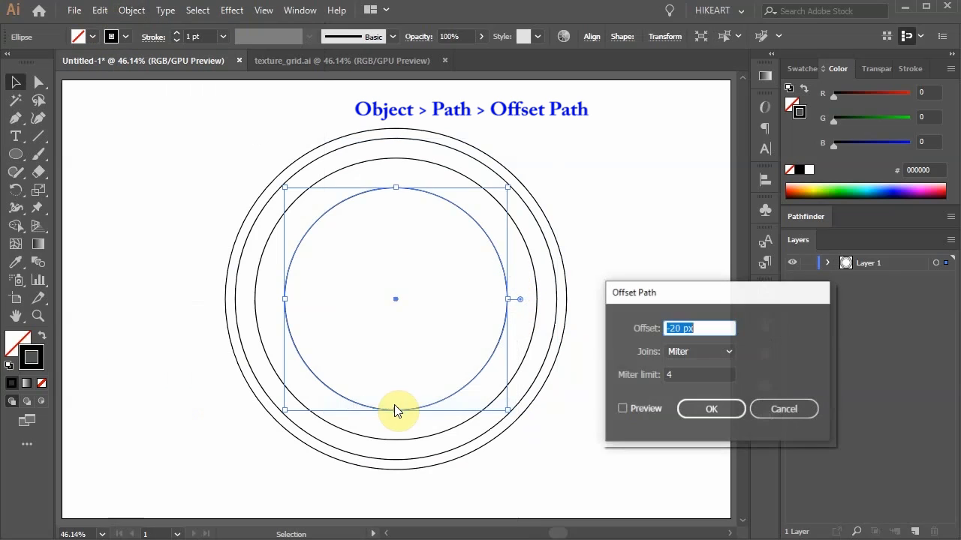
text(20 px)
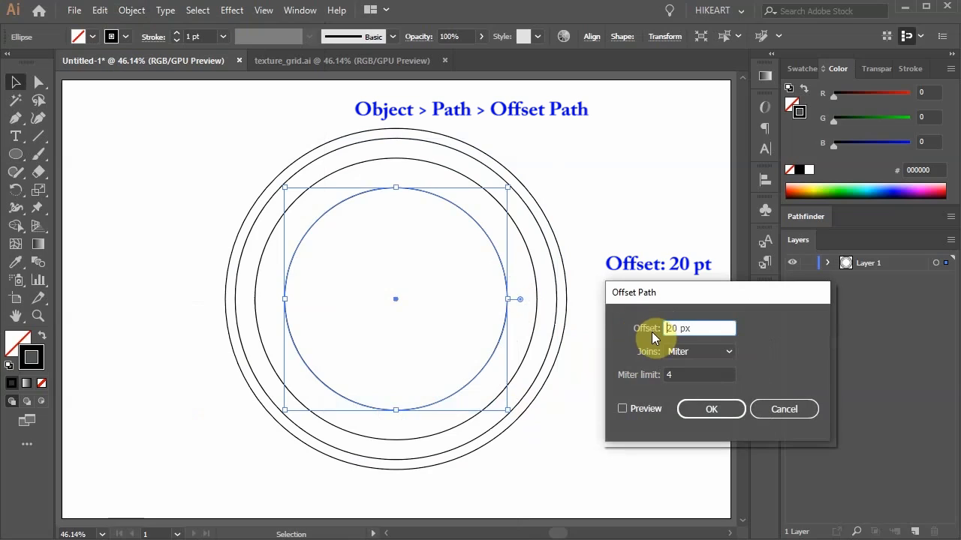
click(711, 409)
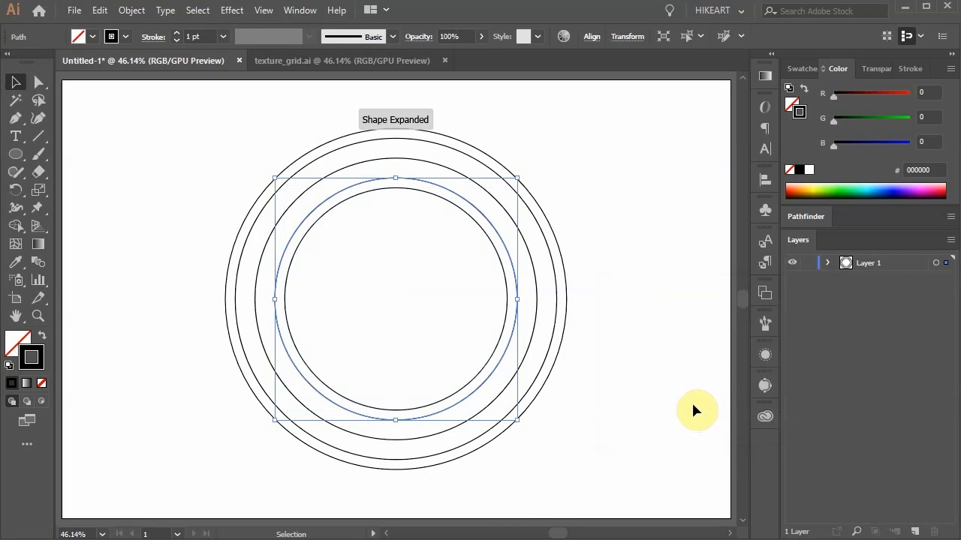
Convert the middle circle into a guide with Make Guides (Ctrl+5).
click(640, 400)
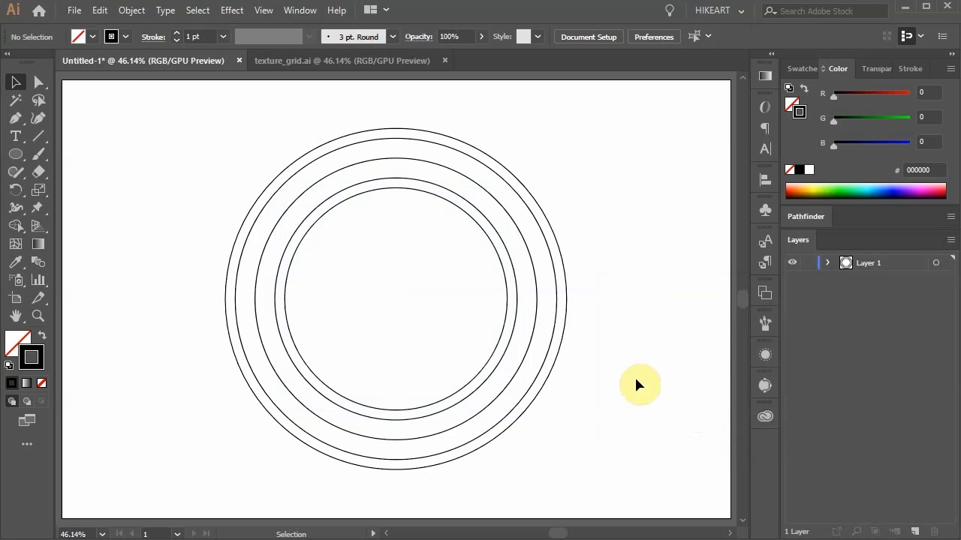
click(535, 284)
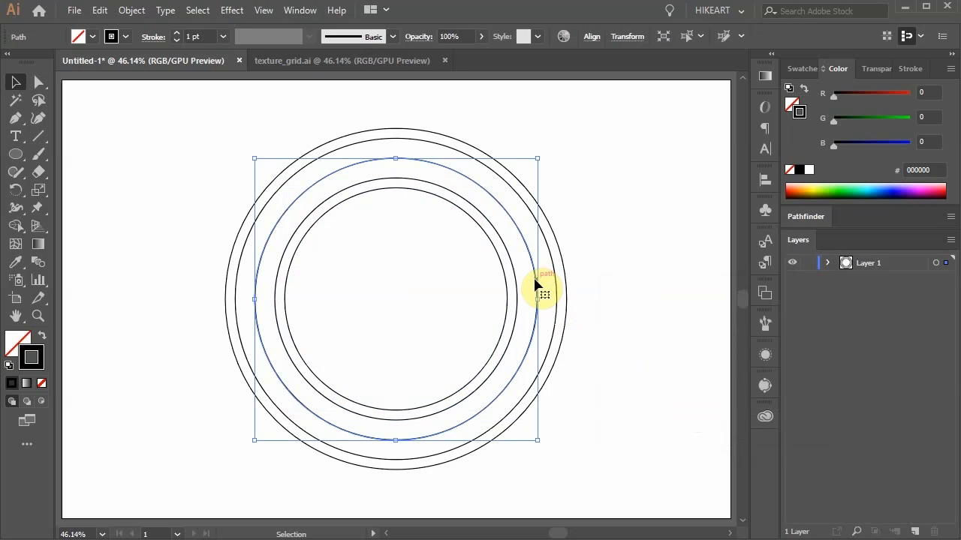
click(263, 10)
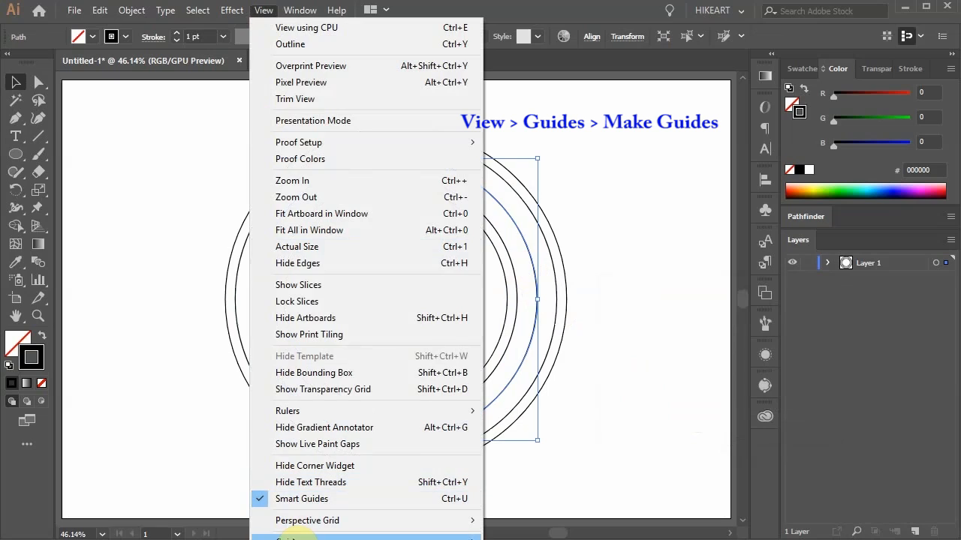
key(Ctrl+5)
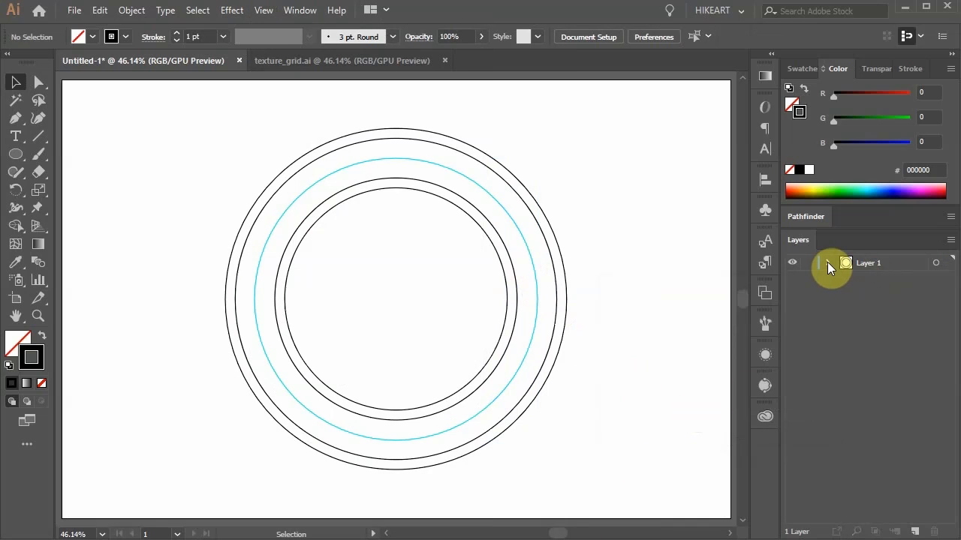
Lock the guide circle in the expanded Layer 1 list.
click(829, 262)
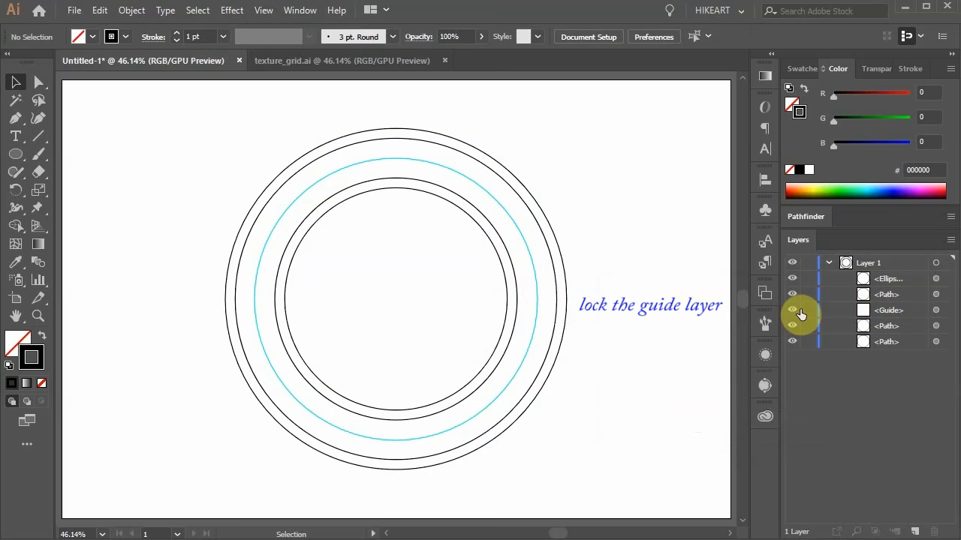
click(809, 310)
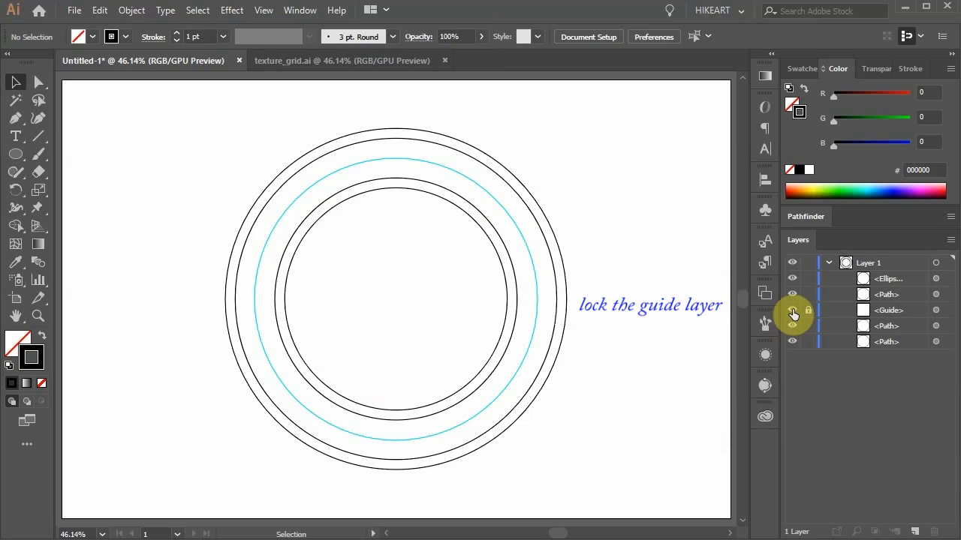
click(809, 310)
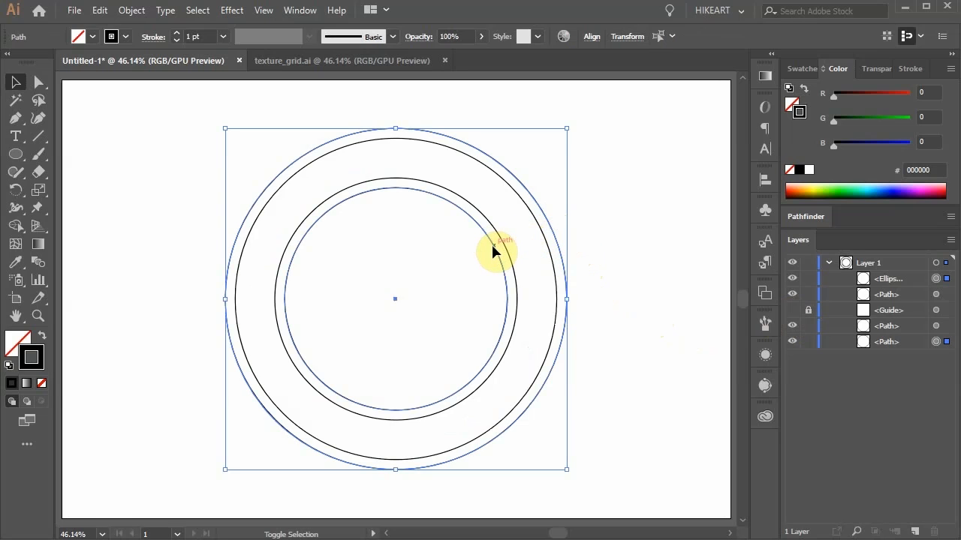
Give the outermost and innermost circles 6 pt strokes aligned to center.
click(909, 68)
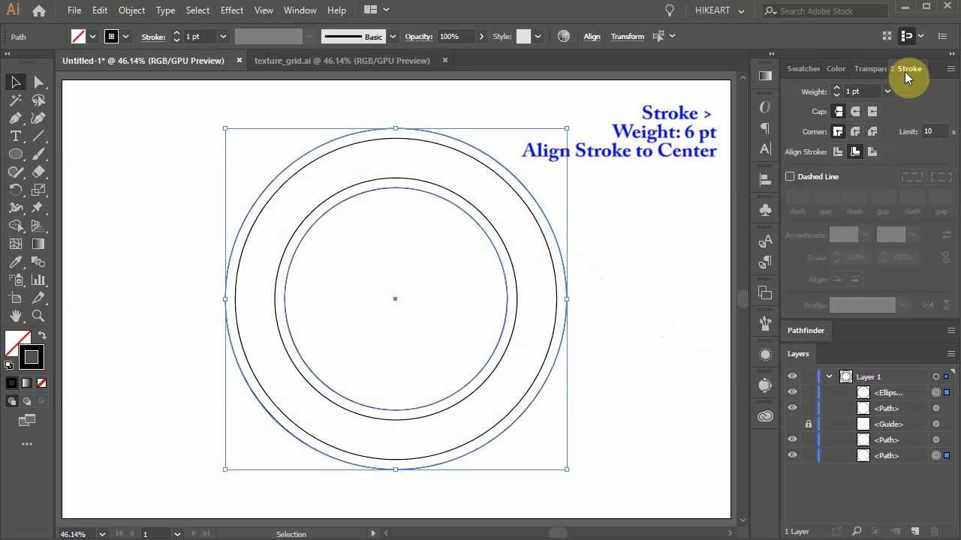
click(887, 91)
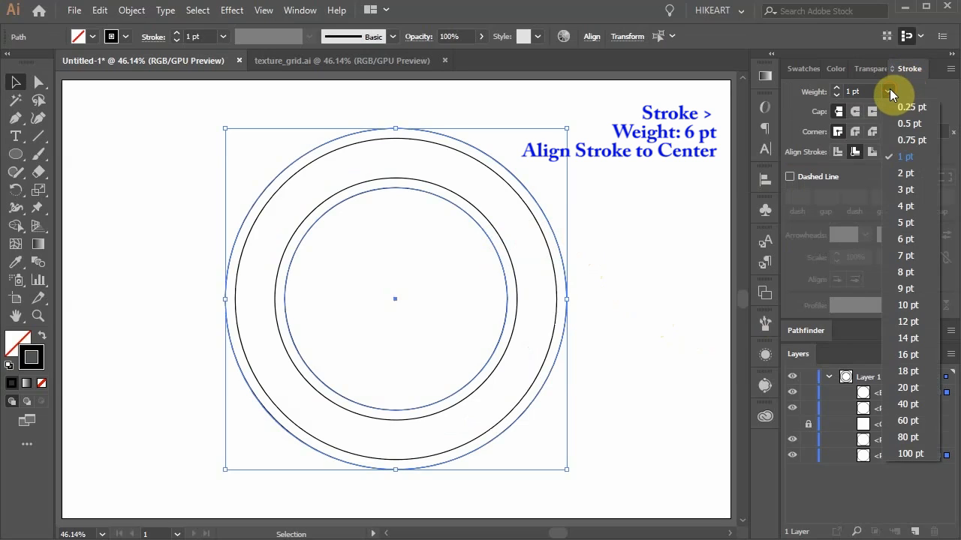
click(906, 239)
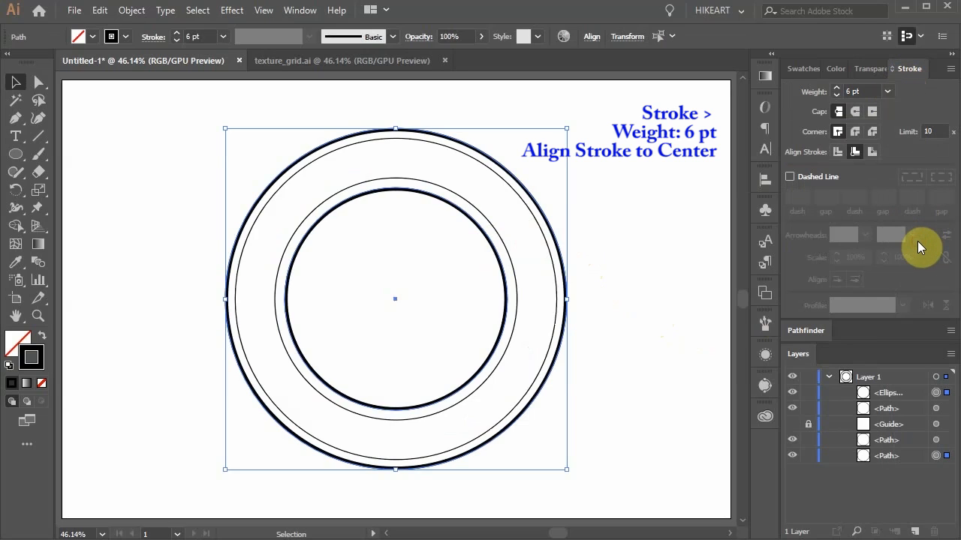
mouse_move(837, 151)
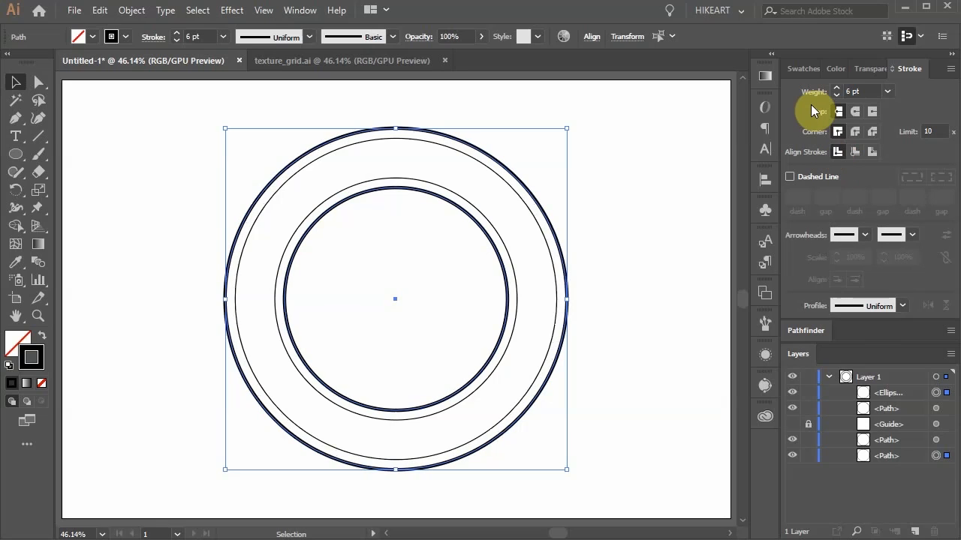
click(803, 68)
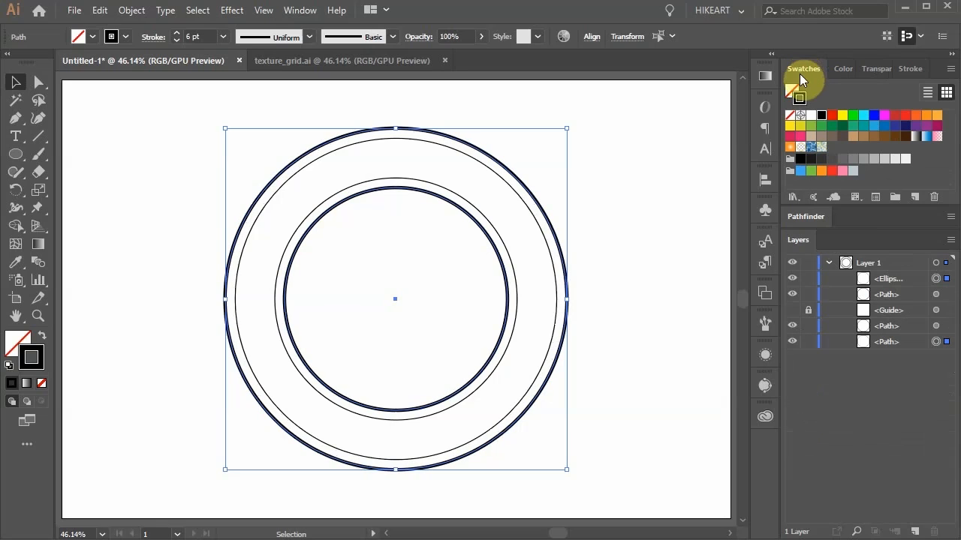
click(831, 115)
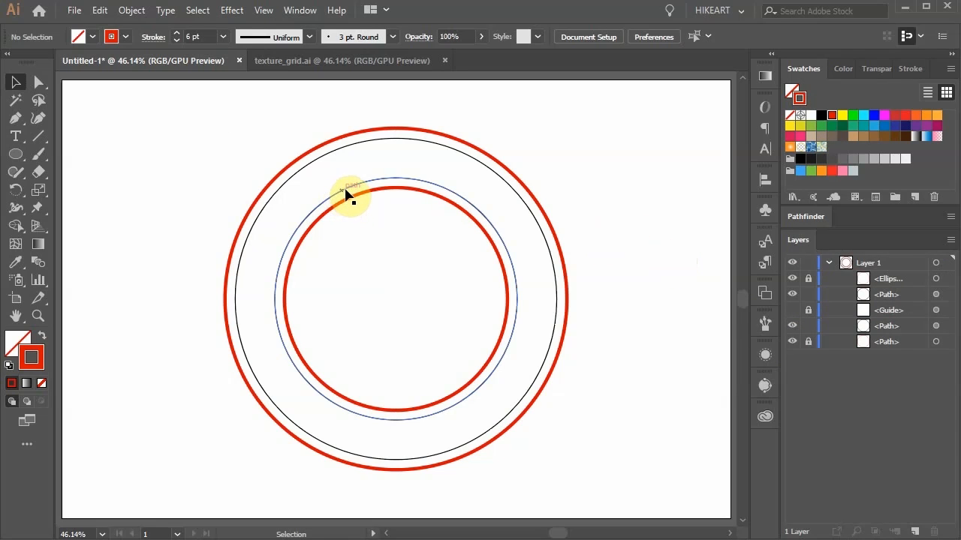
Type 'SOLD OUT' along the guide circle with the Type on a Path tool.
click(346, 195)
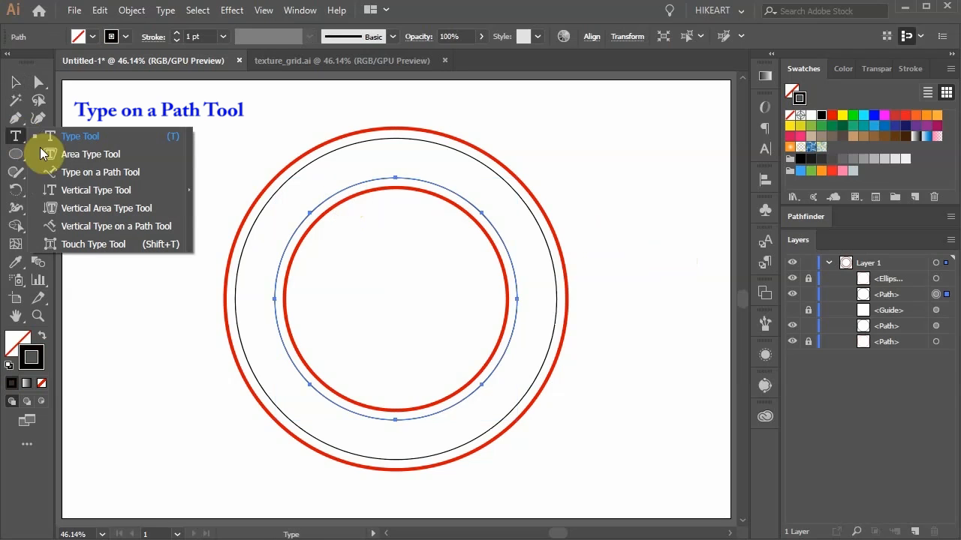
click(100, 171)
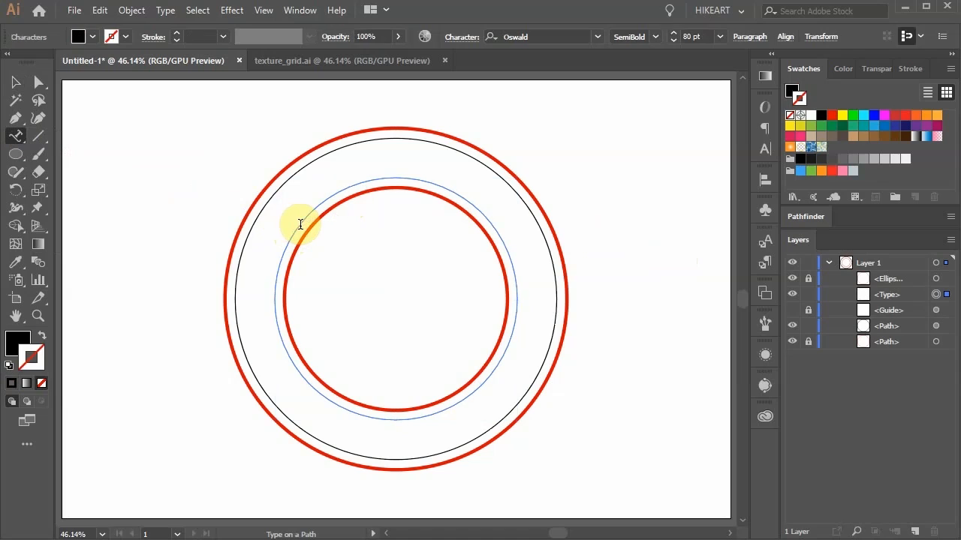
text(S)
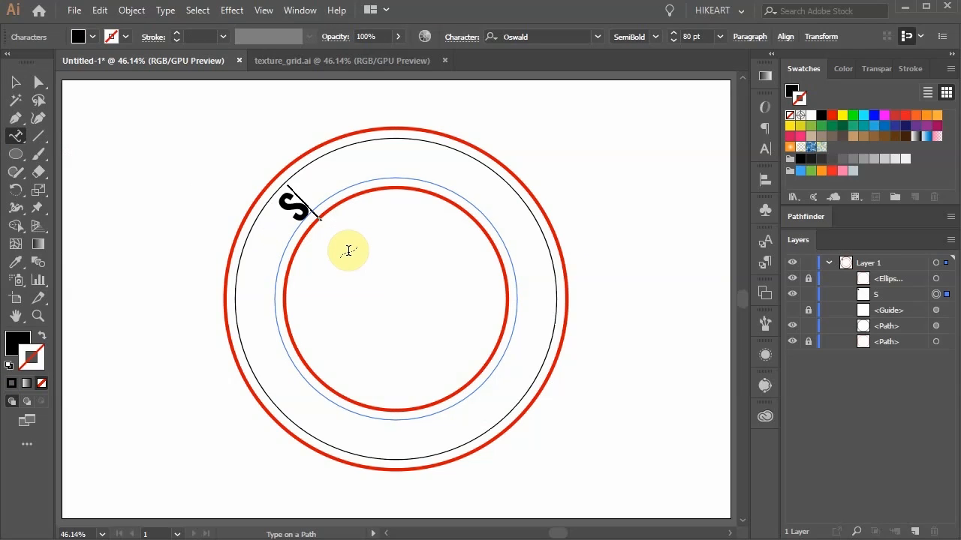
text(OLD OUT)
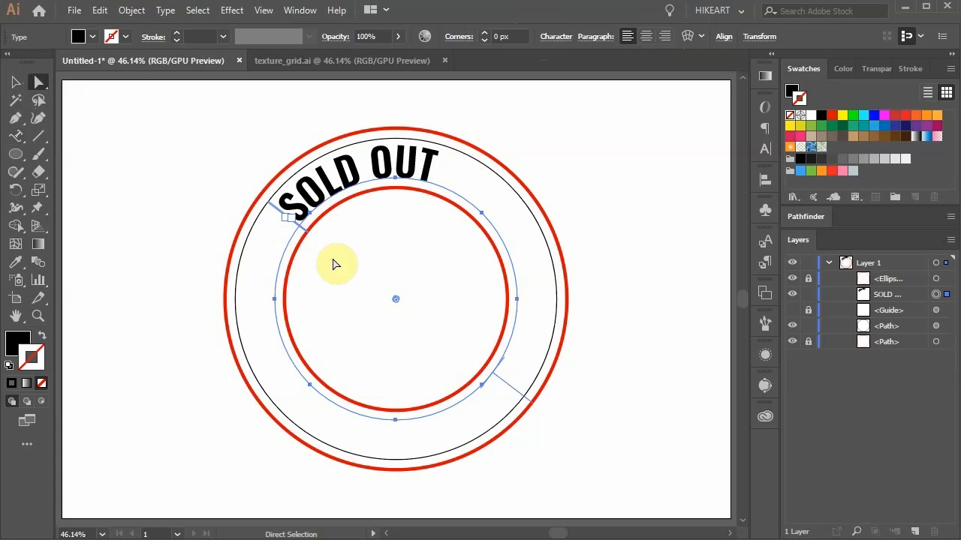
mouse_move(514, 400)
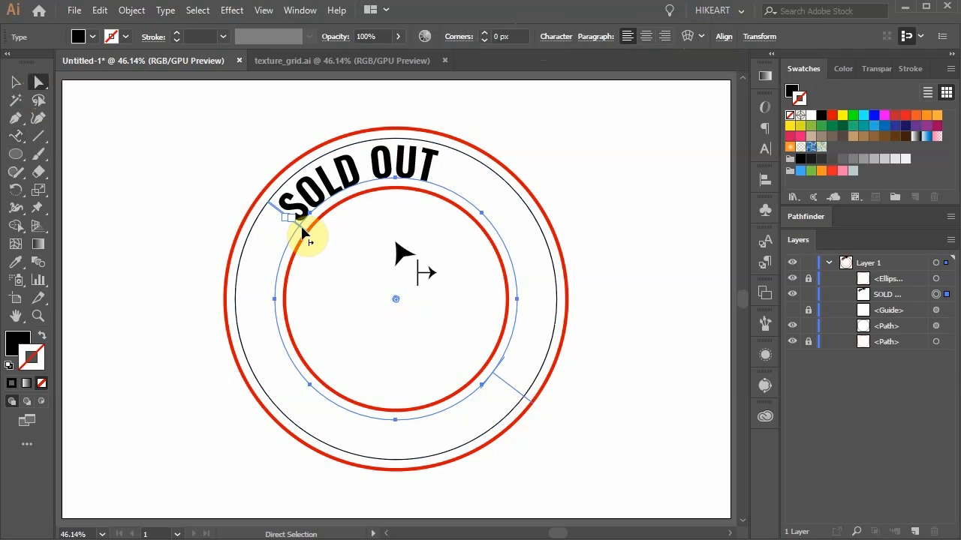
Drag the text's start bracket left so SOLD OUT arcs up the upper-left.
drag(304, 222, 293, 229)
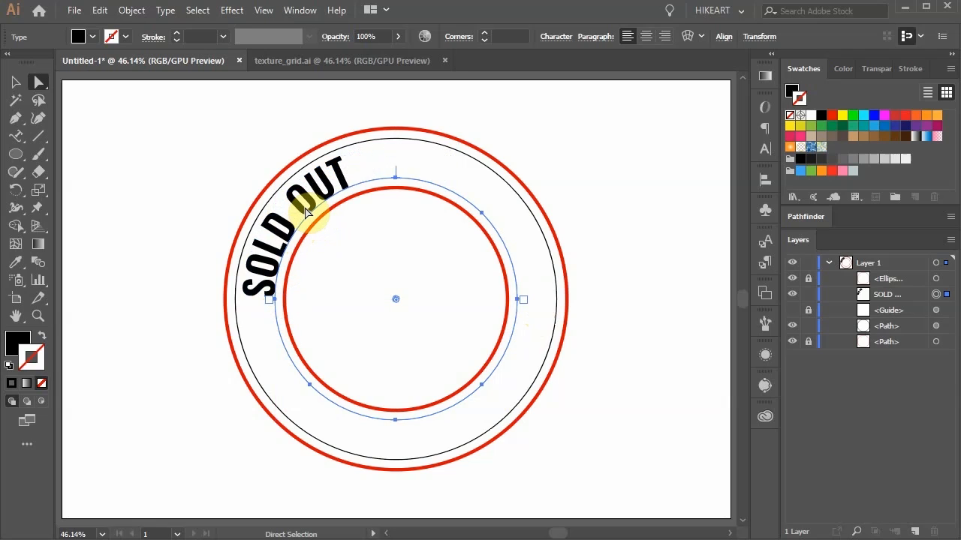
mouse_move(397, 182)
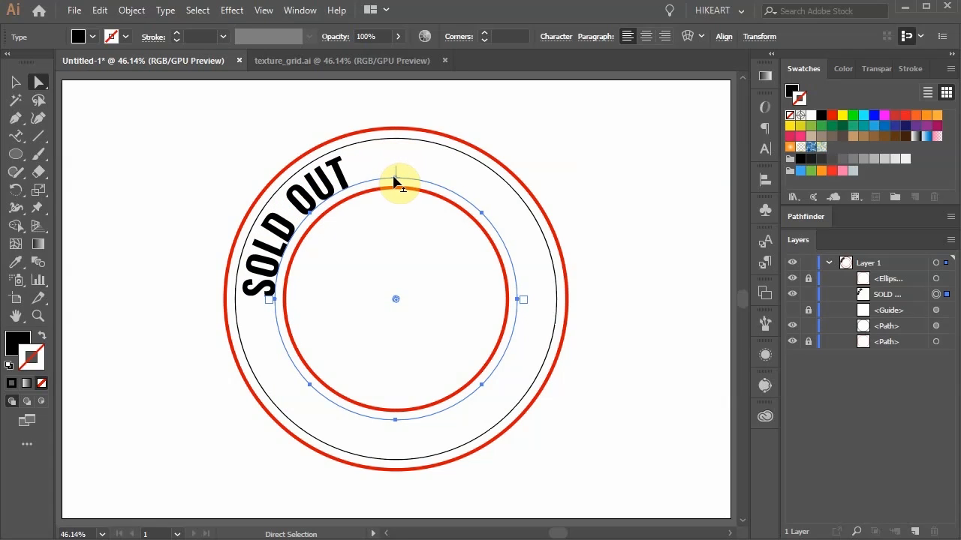
mouse_move(402, 185)
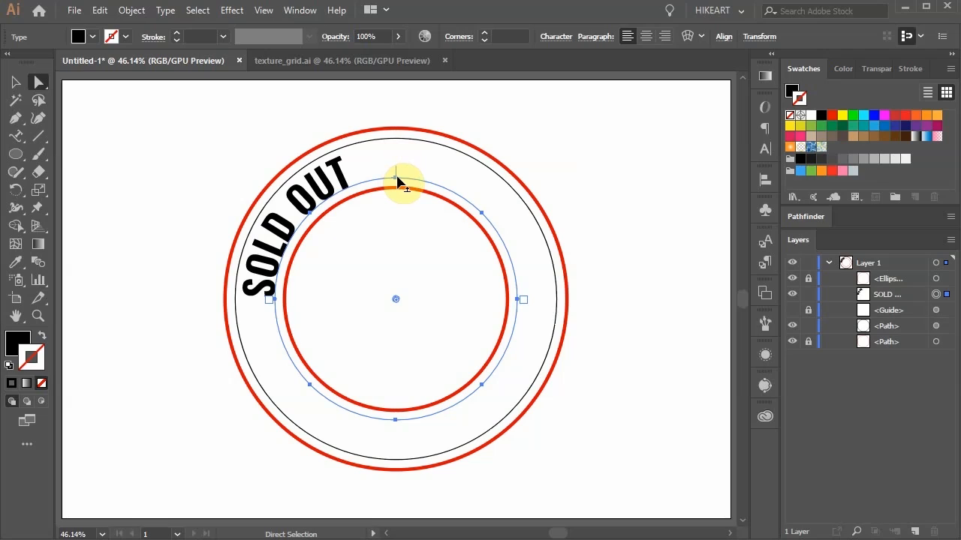
mouse_move(765, 134)
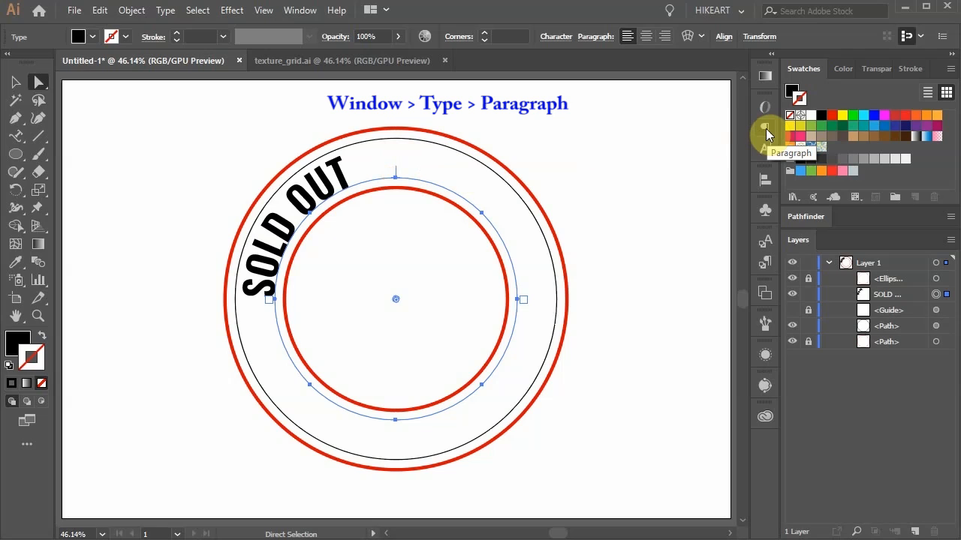
Center-align the SOLD OUT path text in the Paragraph panel.
click(300, 10)
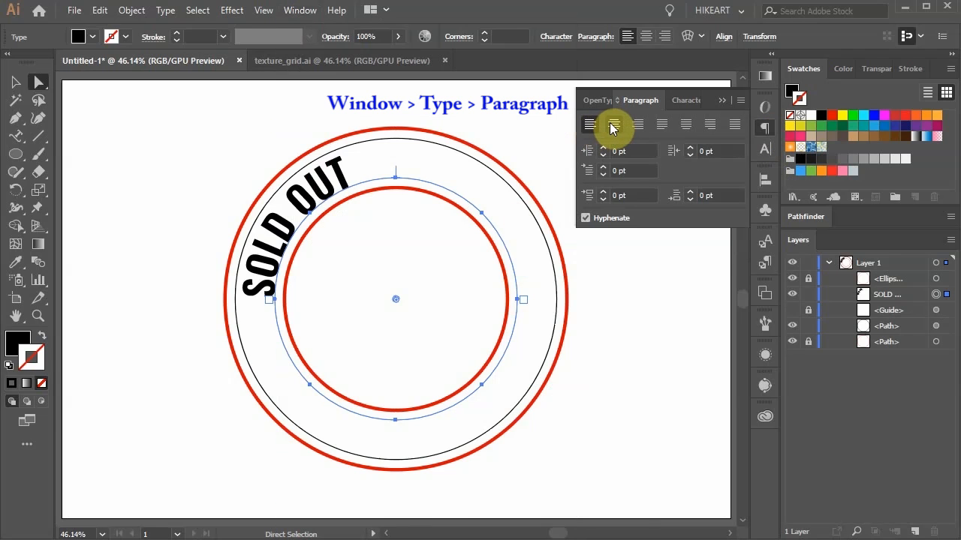
click(613, 124)
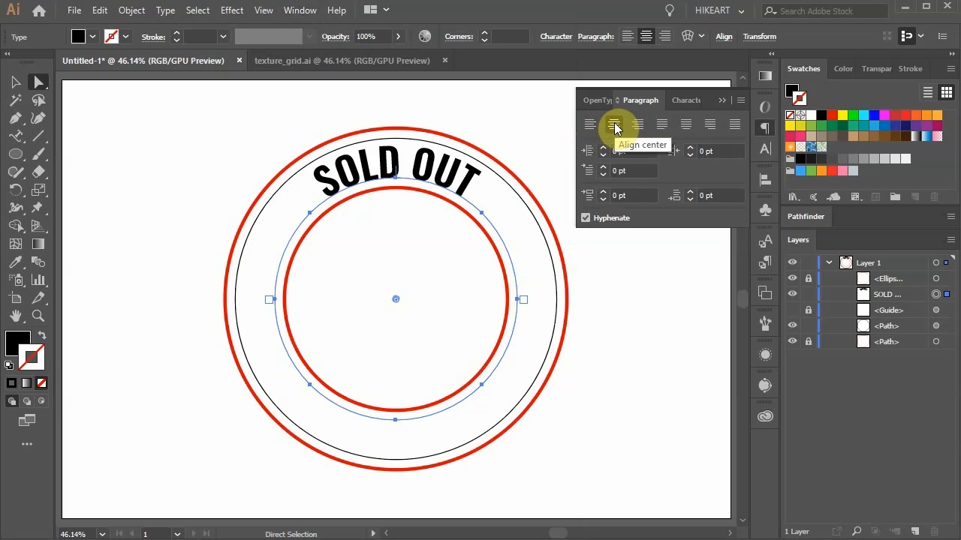
click(685, 100)
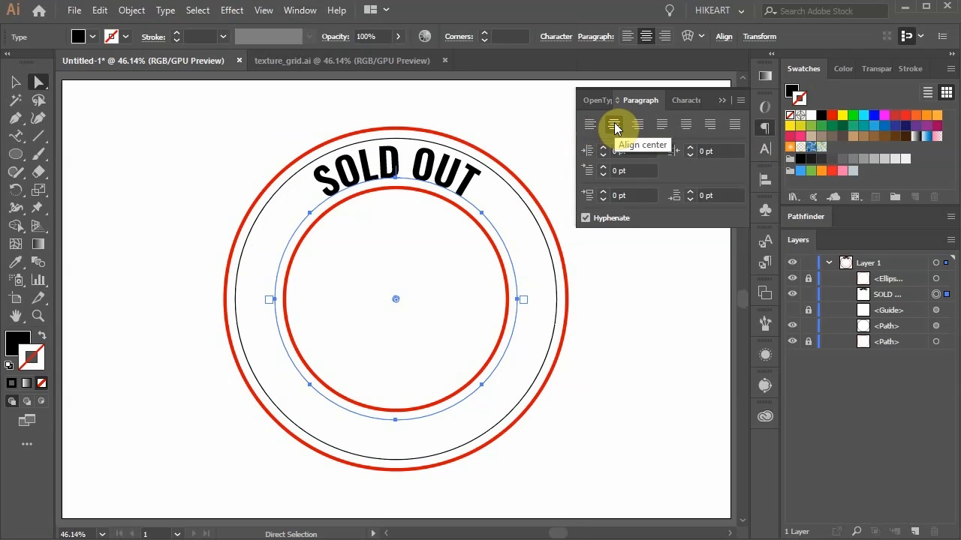
Raise the SOLD OUT arc text size from 80 pt to 97 pt.
click(679, 100)
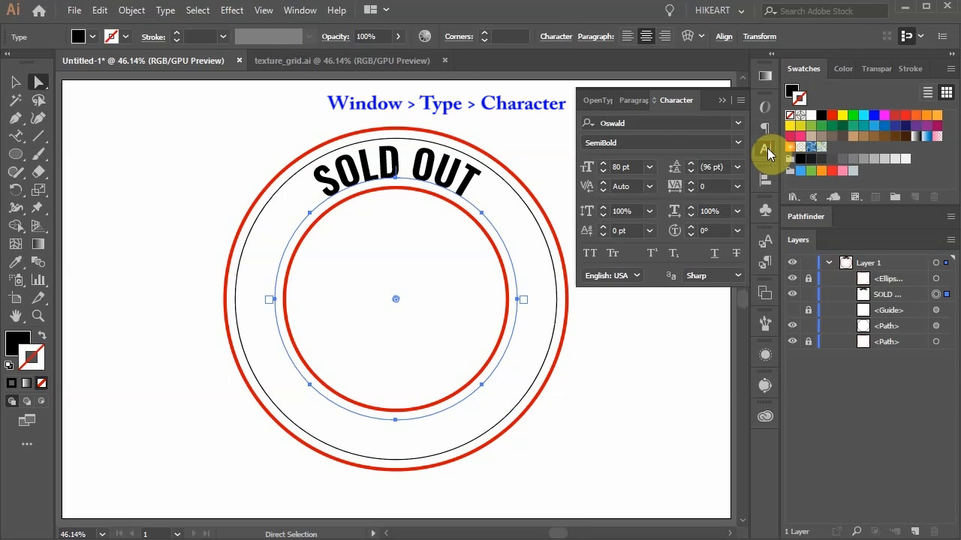
mouse_move(769, 153)
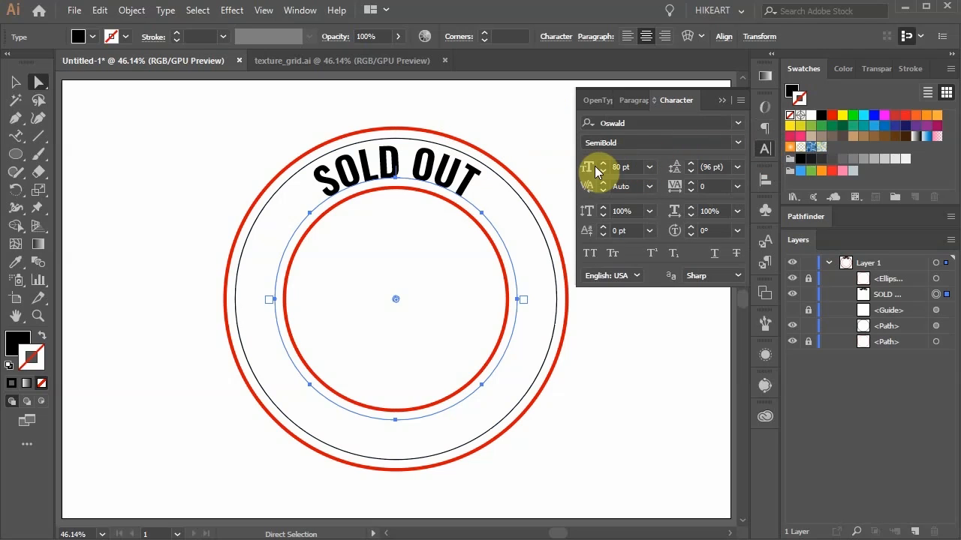
click(603, 162)
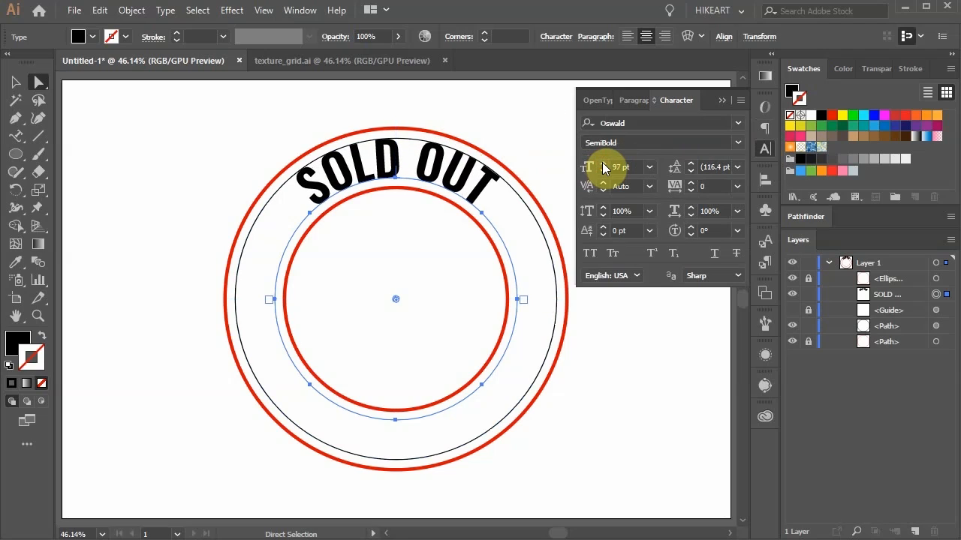
mouse_move(483, 300)
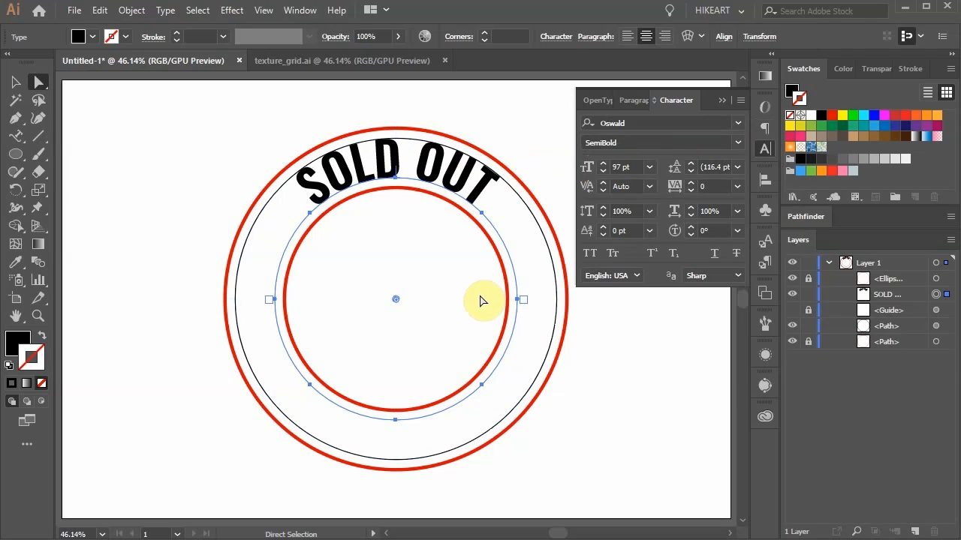
Copy the arc text, flip the copy inside the circle and slide it to the bottom.
key(ctrl+c)
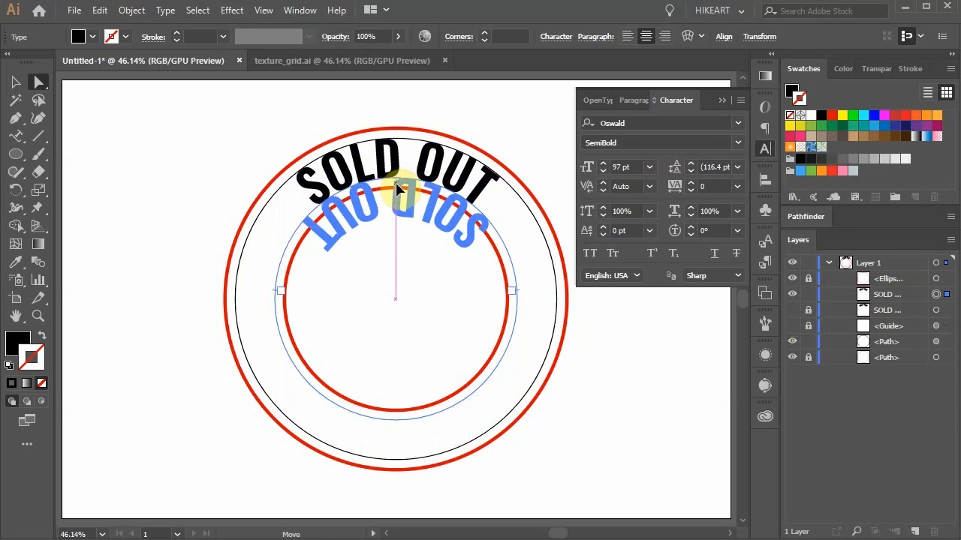
drag(396, 188, 466, 341)
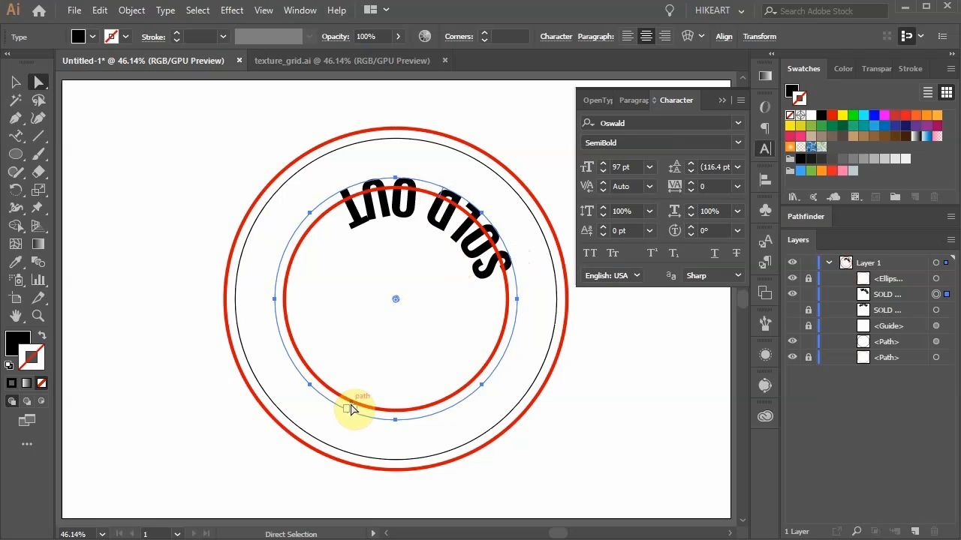
drag(352, 409, 492, 214)
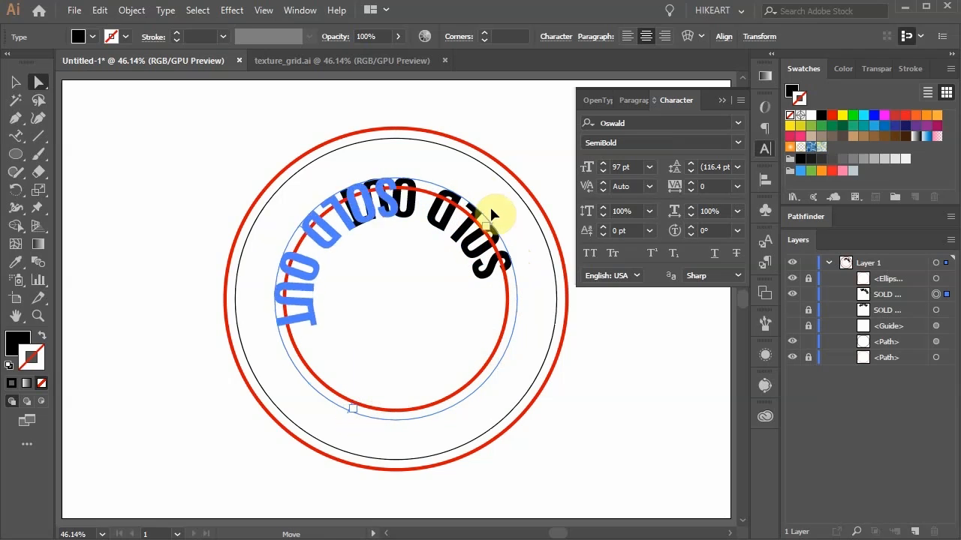
drag(492, 217, 504, 353)
text(-57)
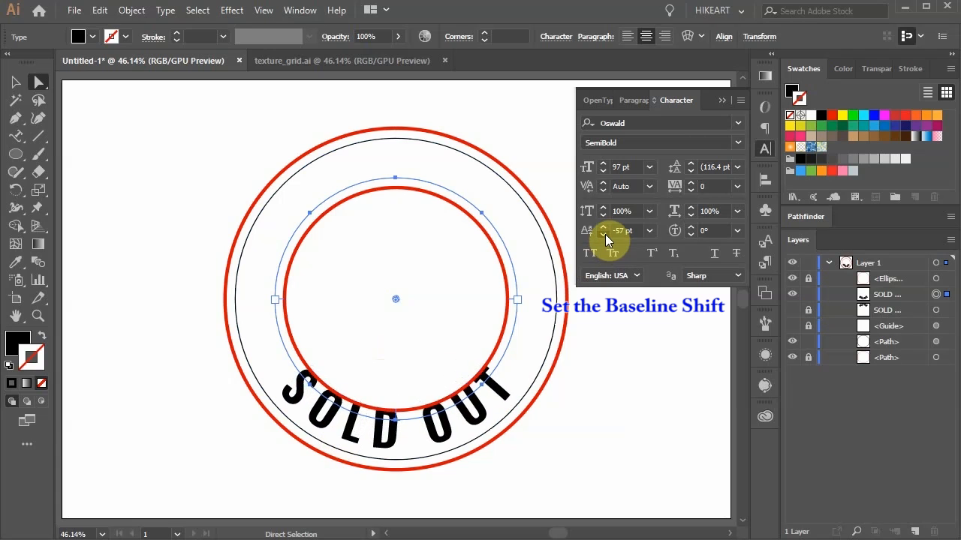
Set the bottom SOLD OUT to baseline shift -79 pt and tracking -97.
click(603, 225)
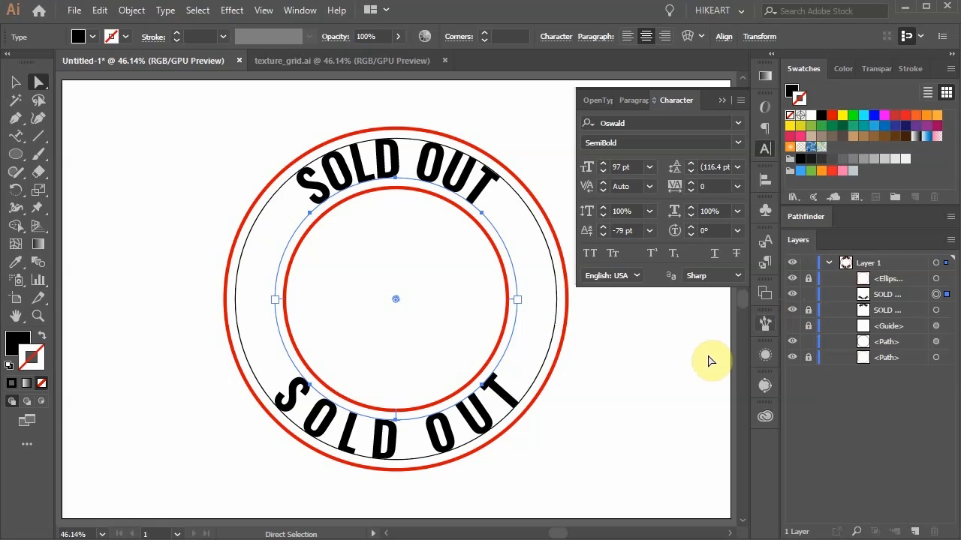
mouse_move(426, 443)
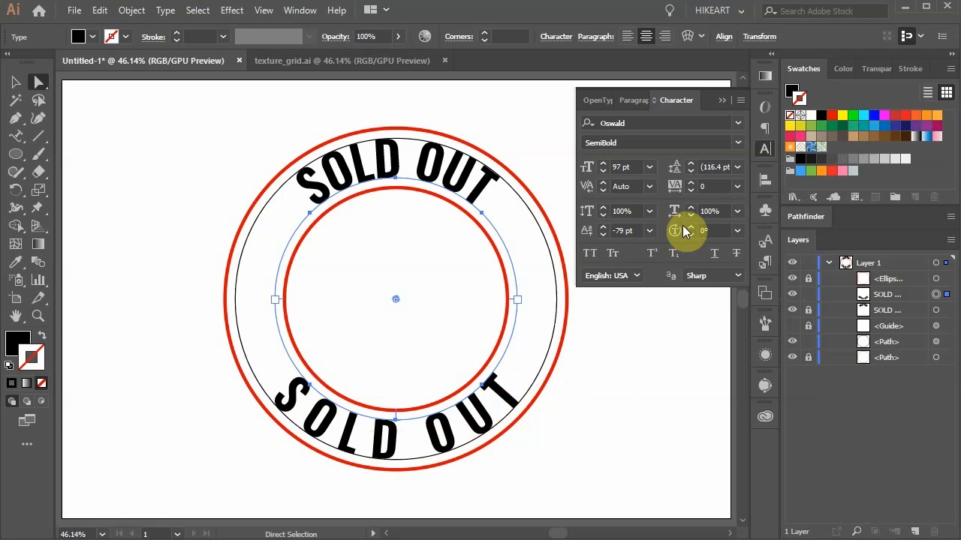
click(690, 186)
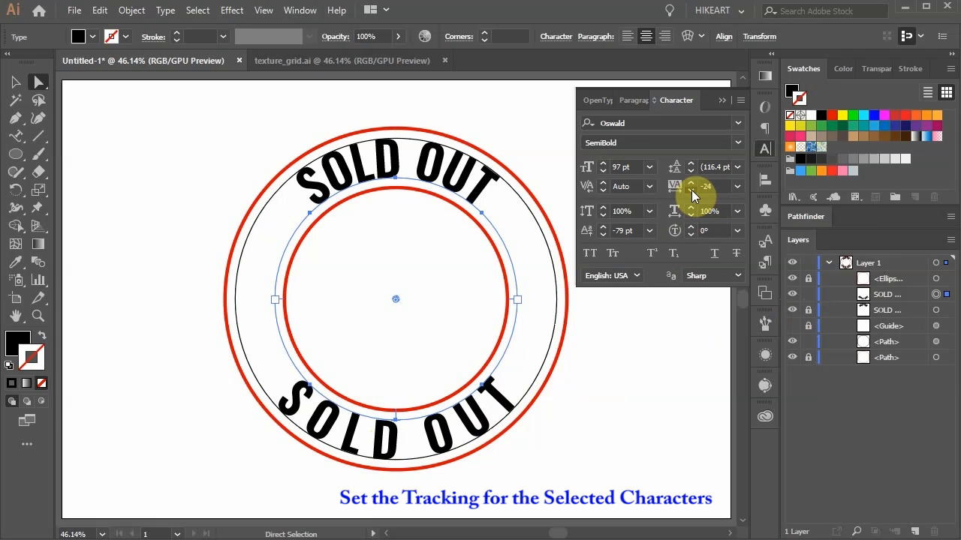
click(691, 183)
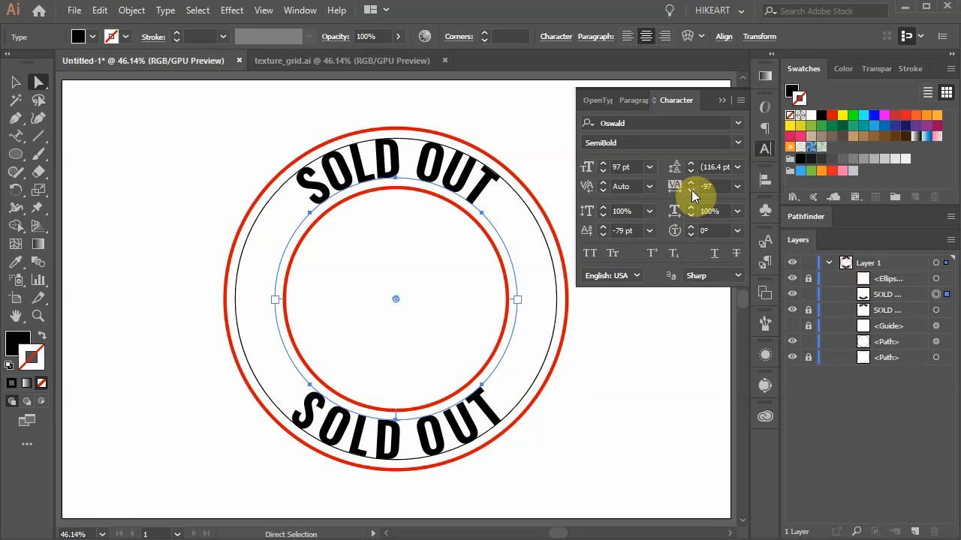
click(692, 186)
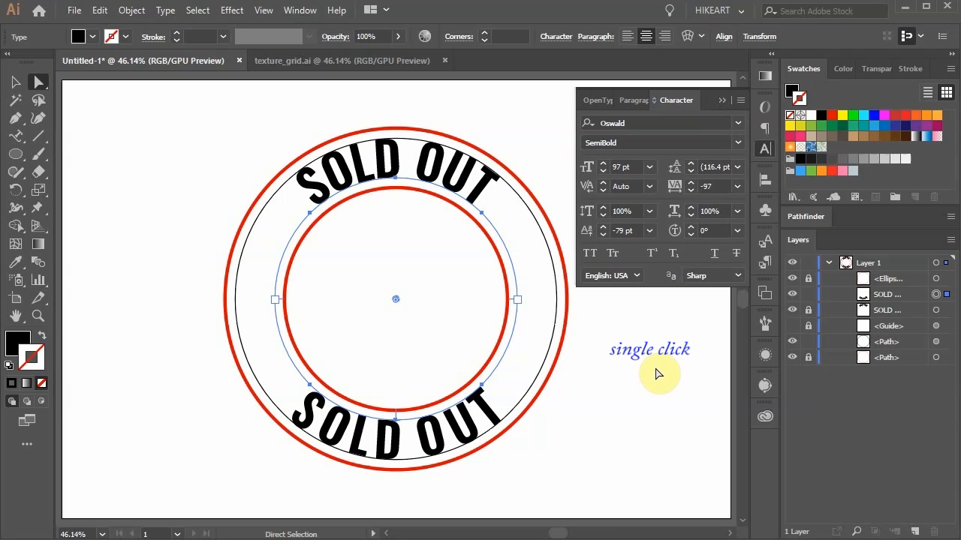
Deselect everything and reset Baseline Shift to 0 pt in the Character panel.
click(659, 374)
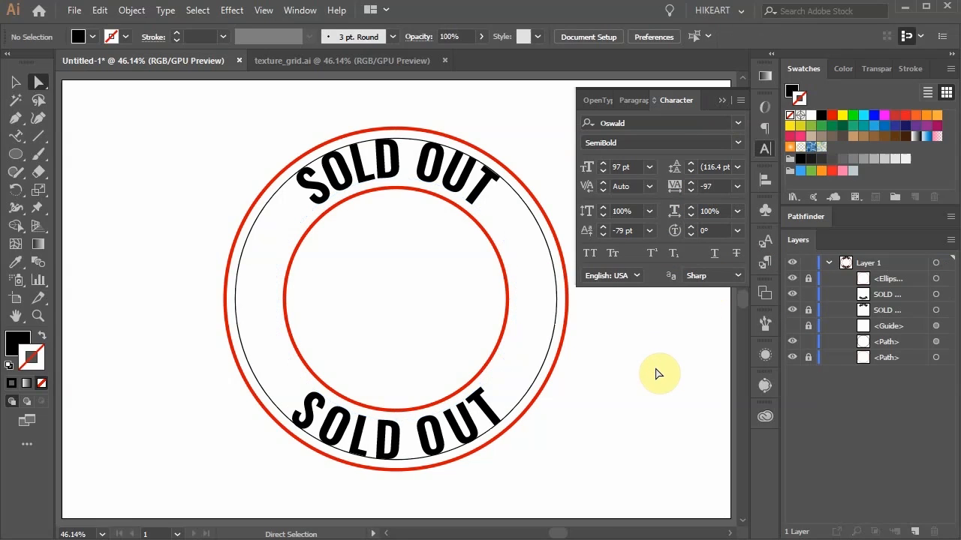
click(647, 230)
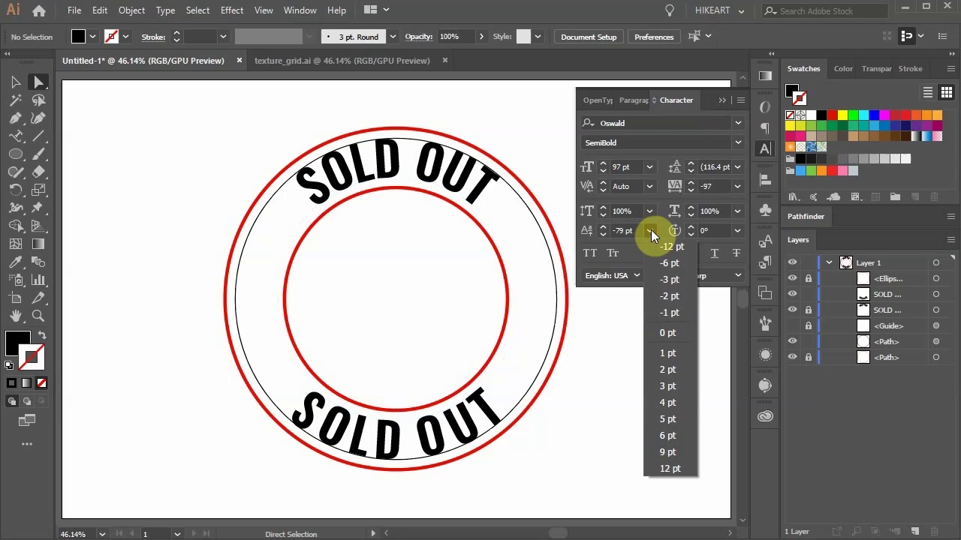
mouse_move(671, 333)
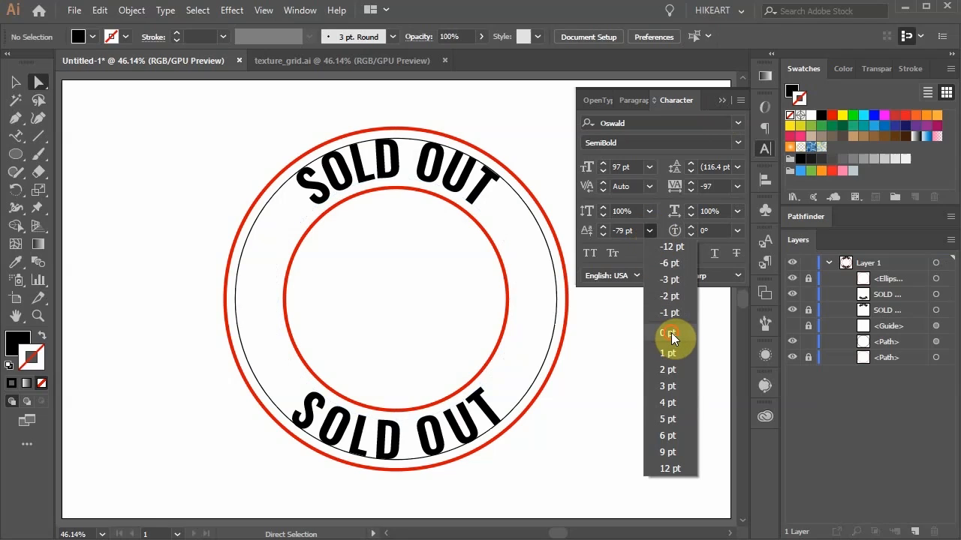
click(669, 333)
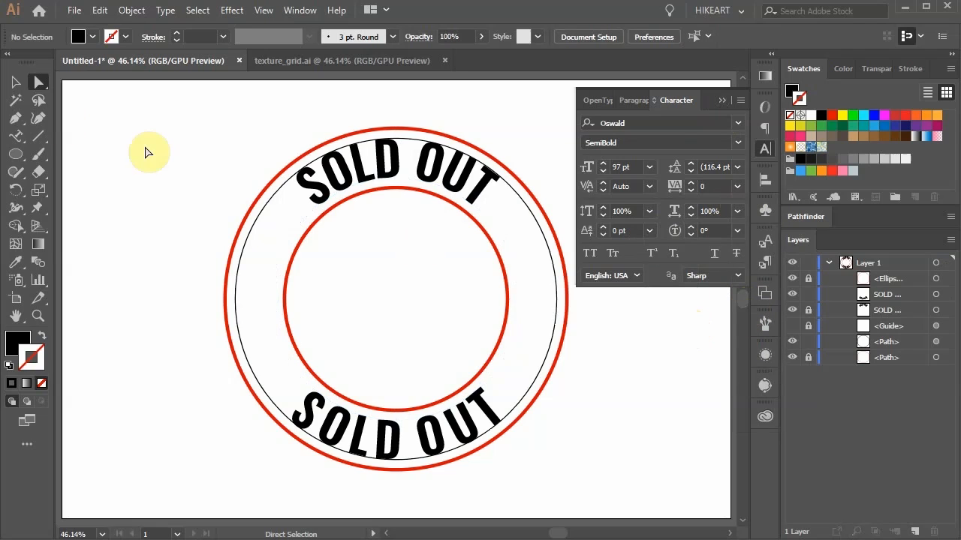
click(15, 136)
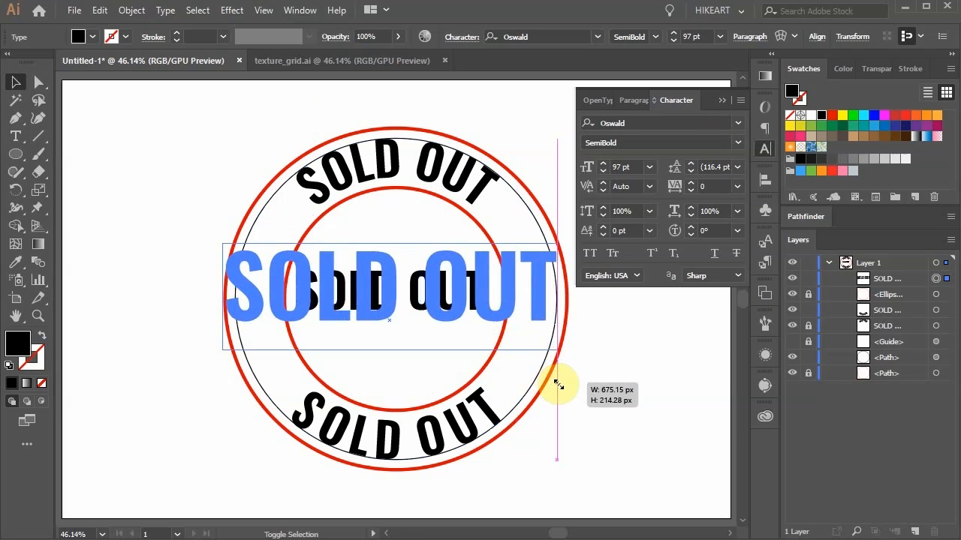
Draw a wide rectangle centred on the enlarged central SOLD OUT text.
click(608, 414)
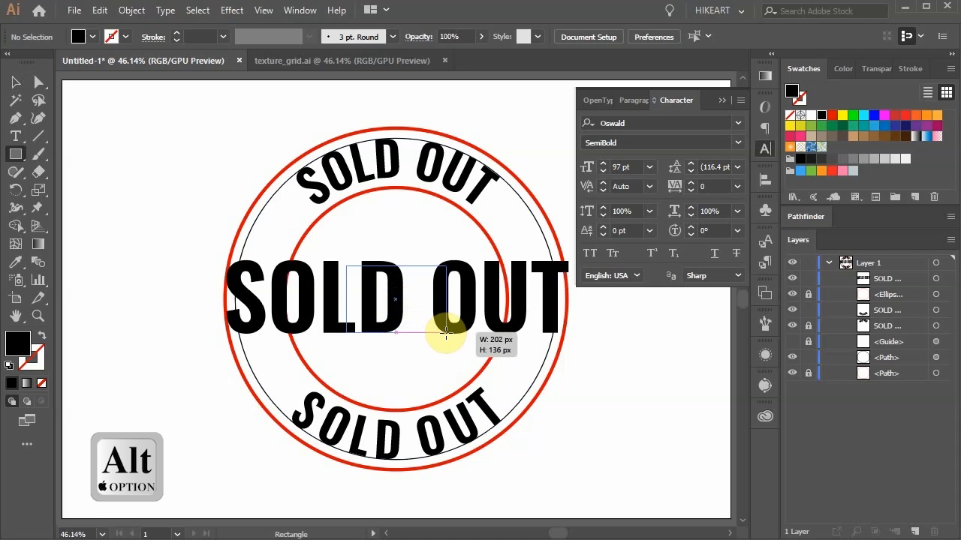
drag(445, 332, 578, 345)
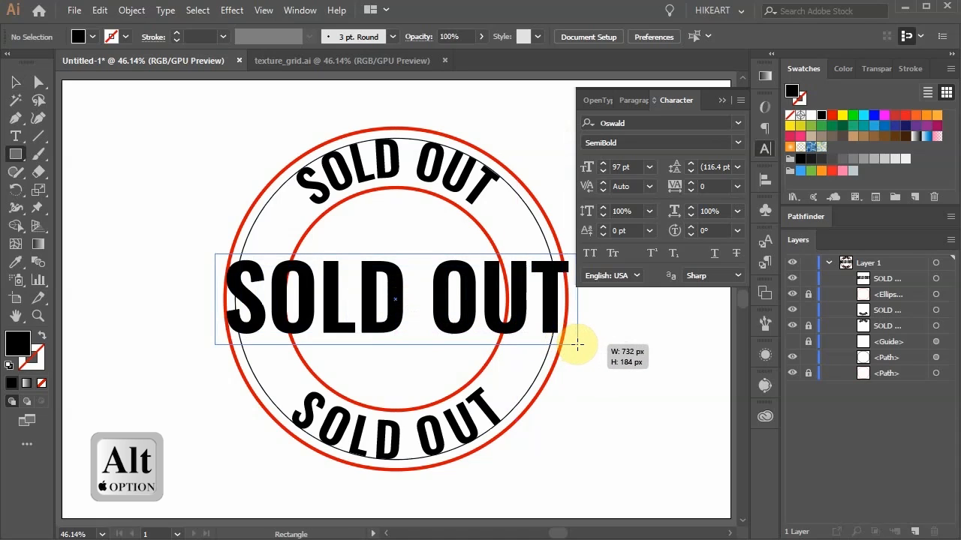
drag(578, 345, 593, 345)
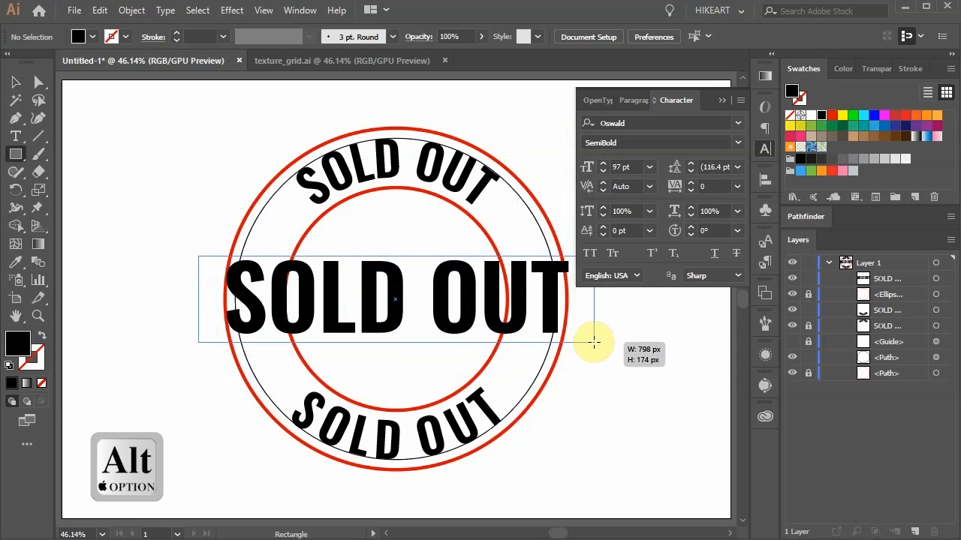
drag(199, 259, 589, 341)
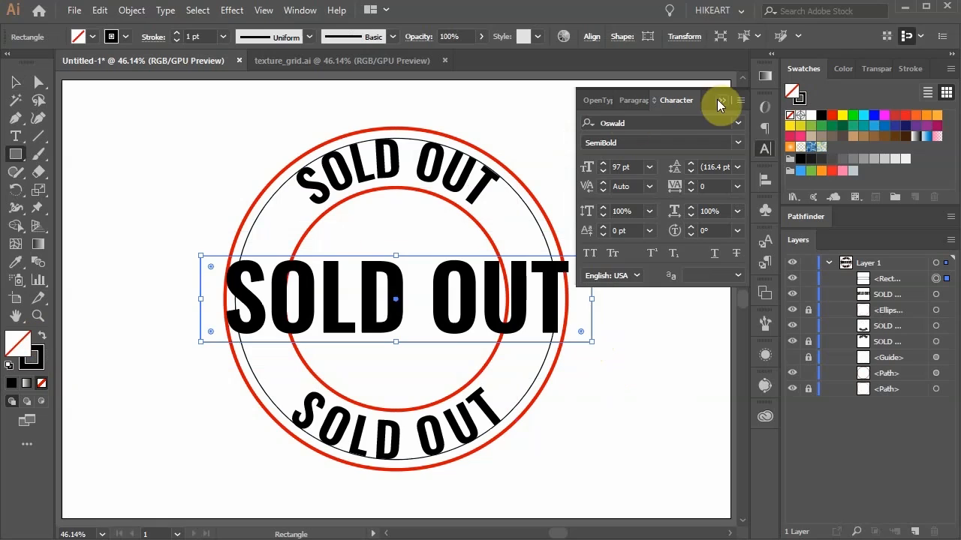
Give the rectangle a 6 pt black stroke aligned to the centre of its edge.
click(910, 68)
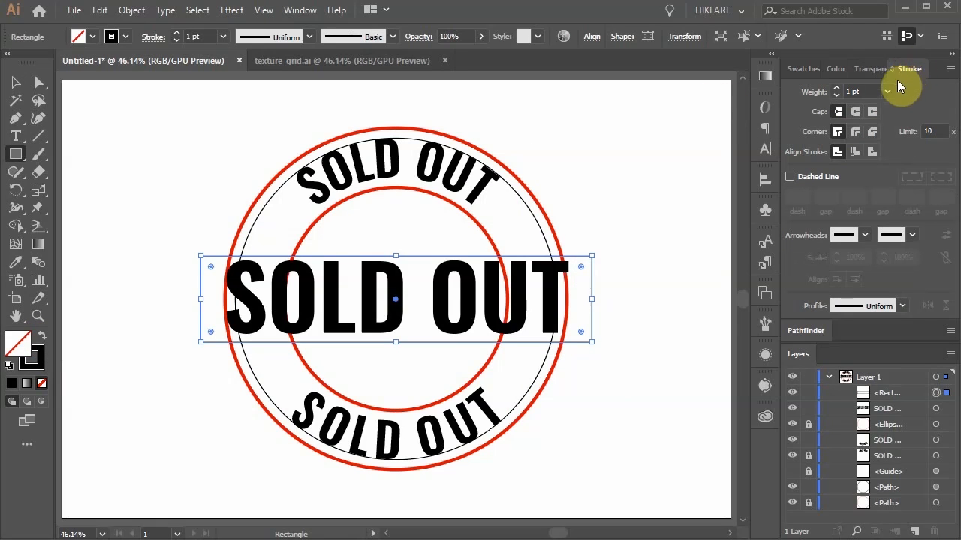
mouse_move(854, 152)
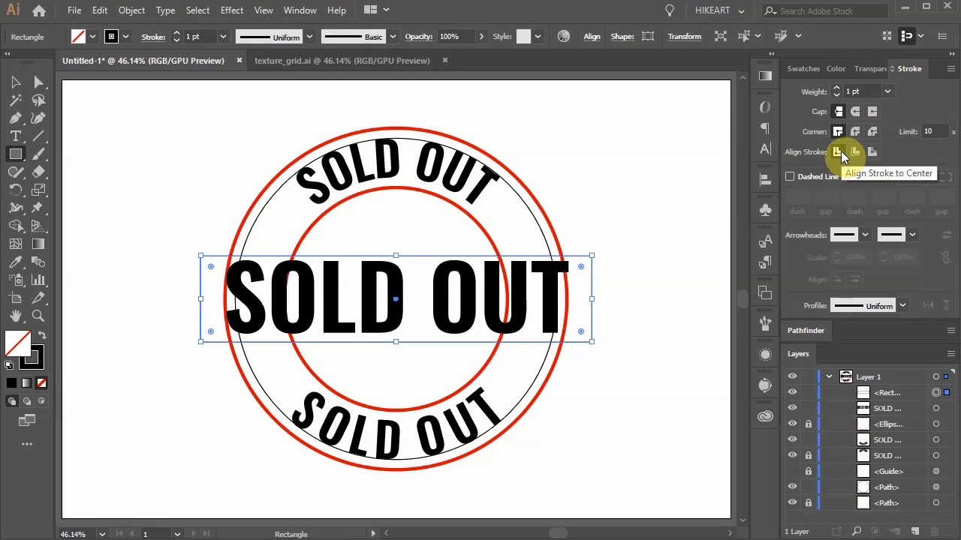
click(887, 91)
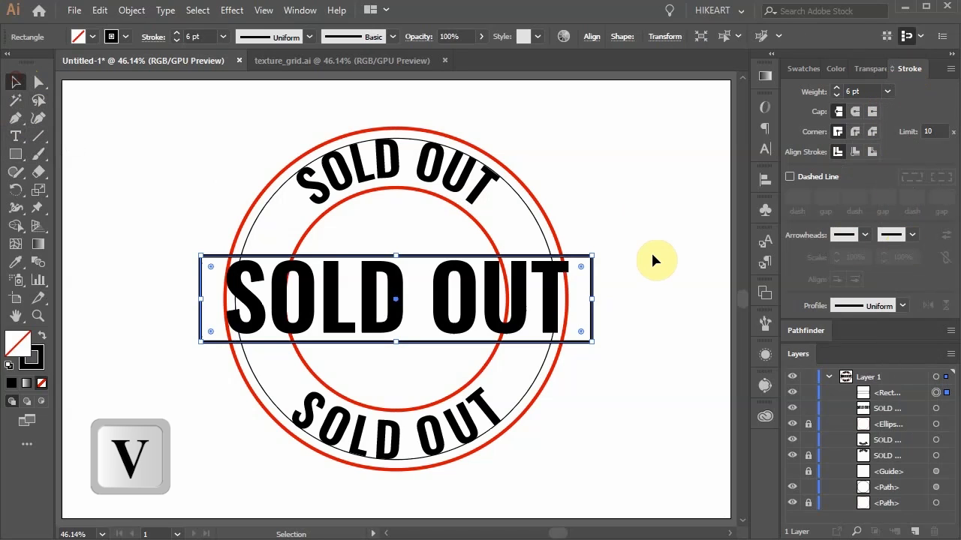
mouse_move(667, 239)
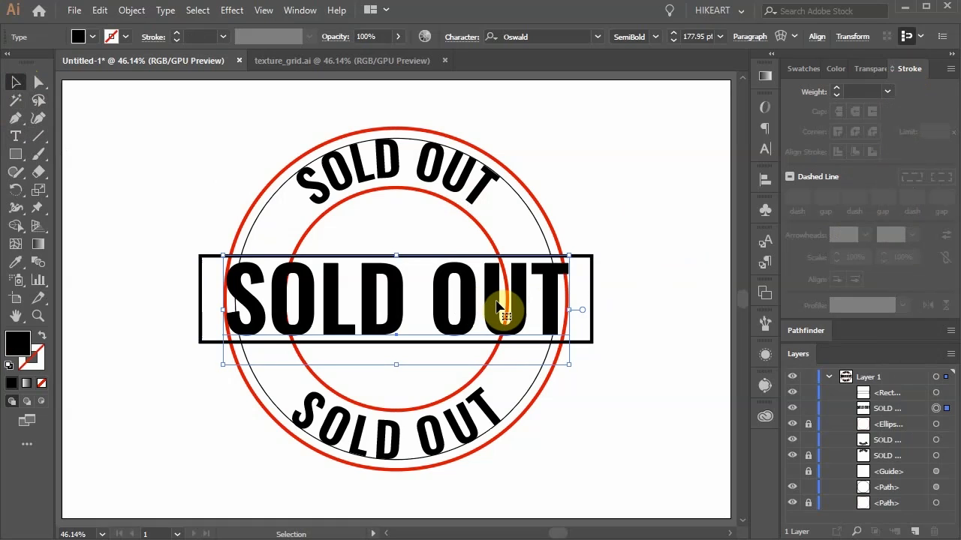
mouse_move(679, 218)
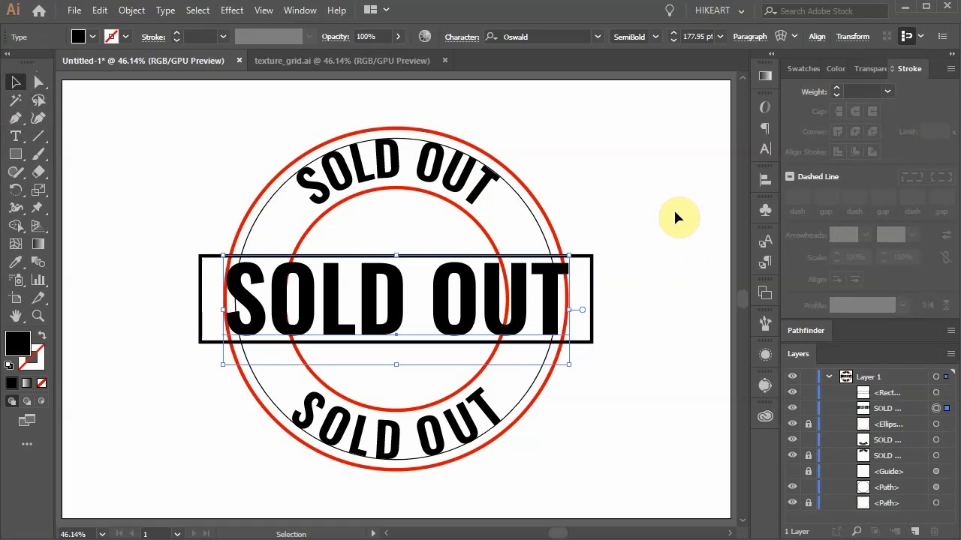
click(764, 149)
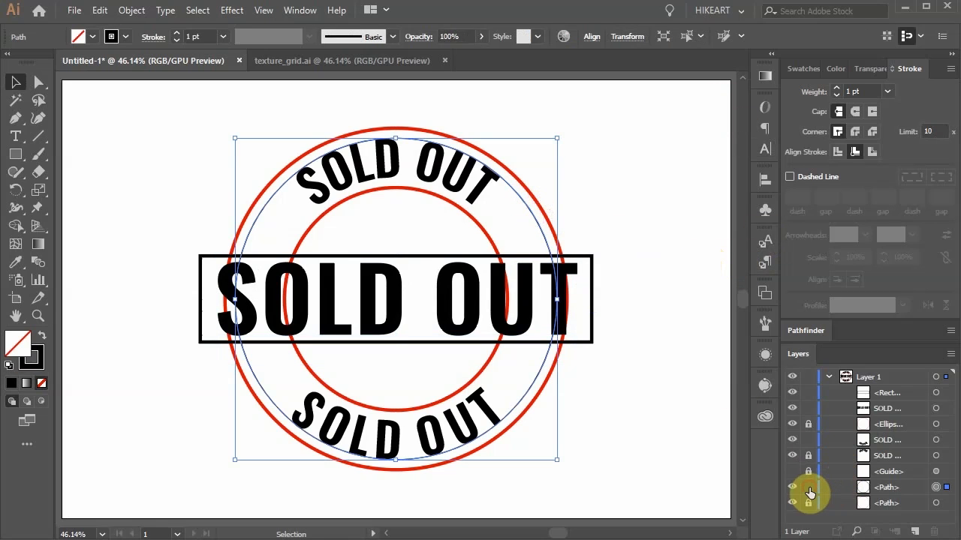
Toggle the lock on the thin circle path in the Layers panel.
click(810, 487)
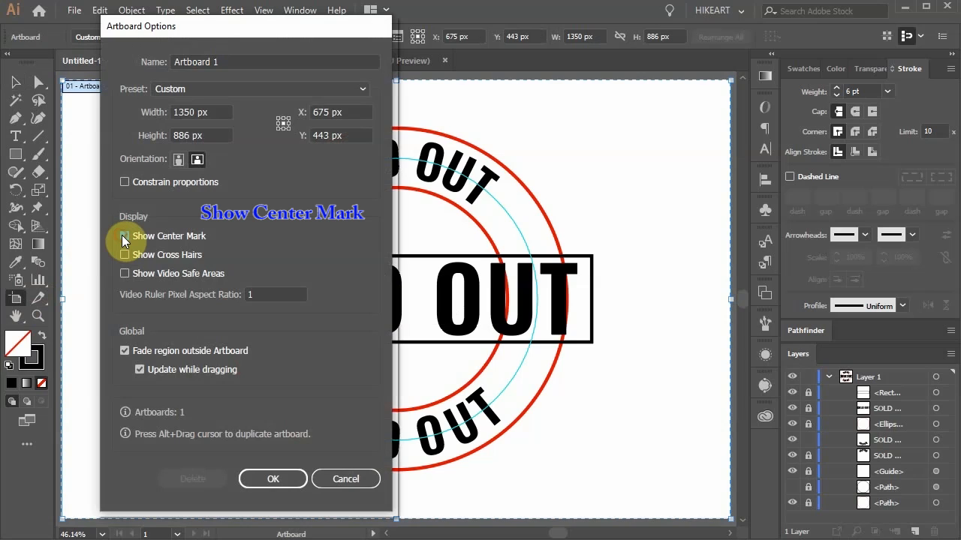
Confirm the artboard center mark and leave artboard editing.
key(Escape)
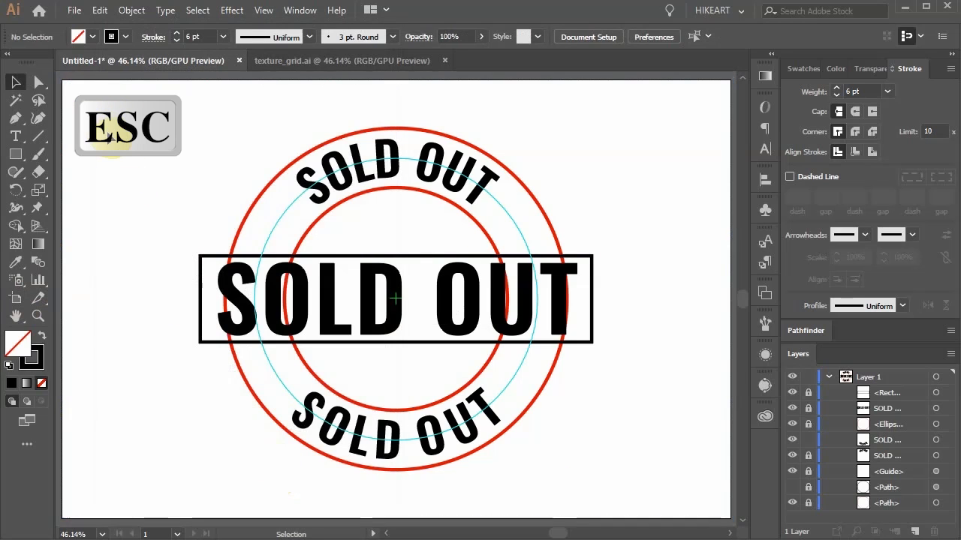
key(l)
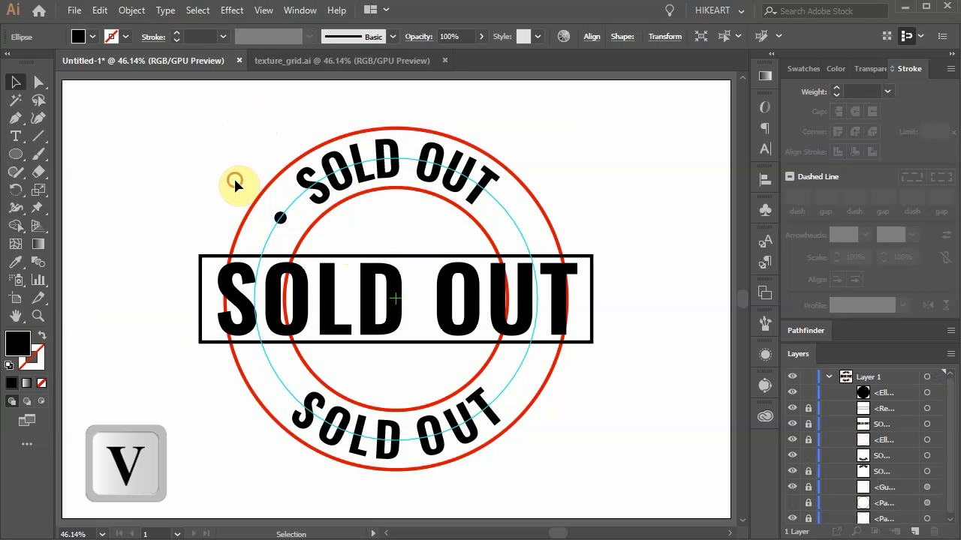
Mirror the small black dot around the stamp centre into four dots and group them.
click(281, 217)
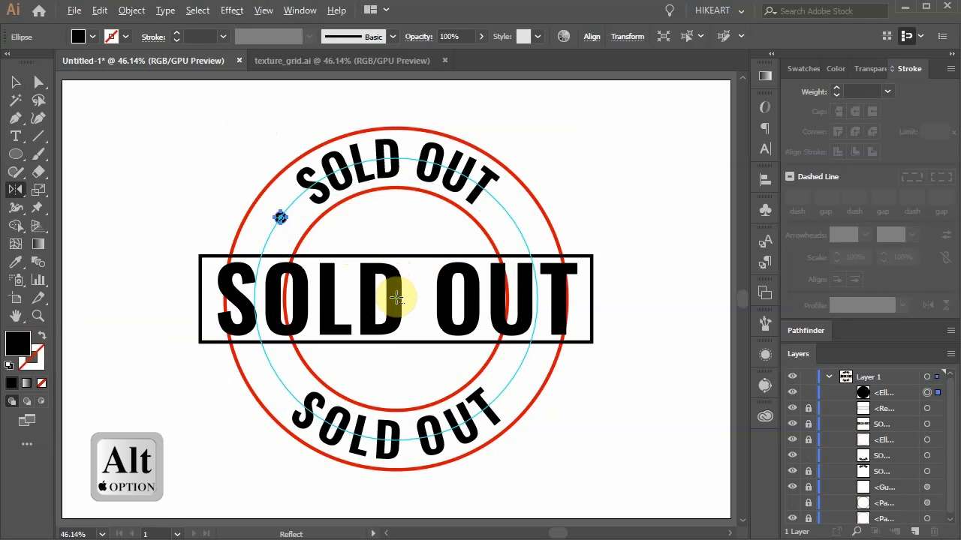
click(397, 301)
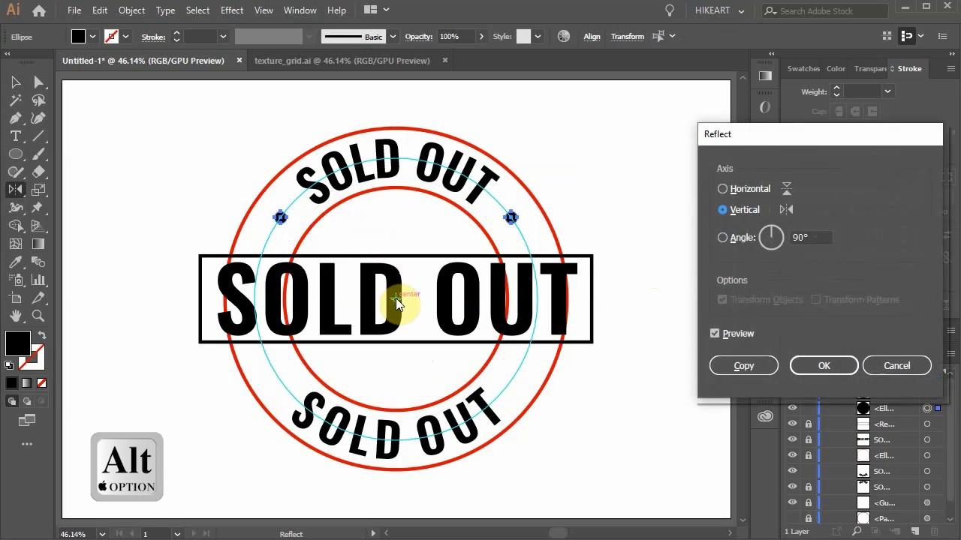
click(722, 189)
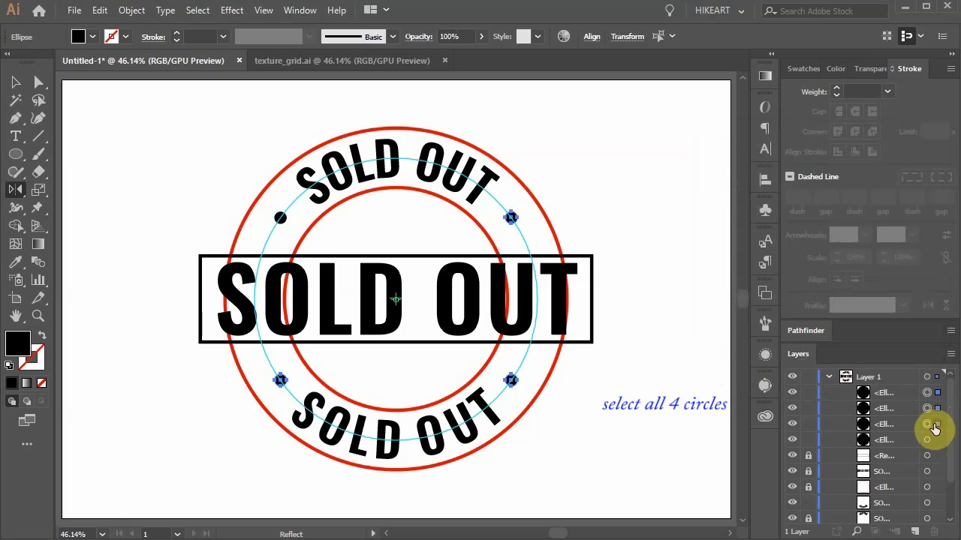
key(Ctrl+g)
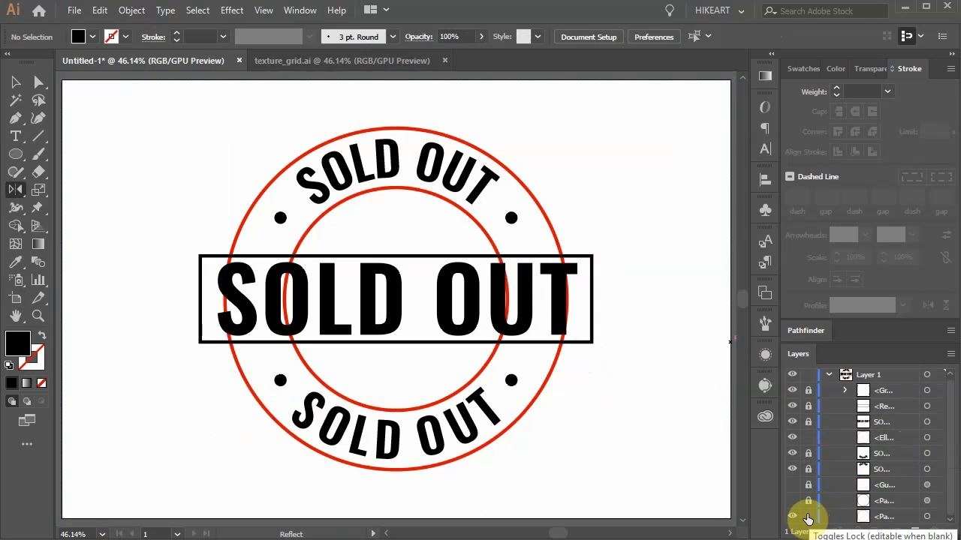
Zoom in on the spot where the red ring meets the central box.
key(z)
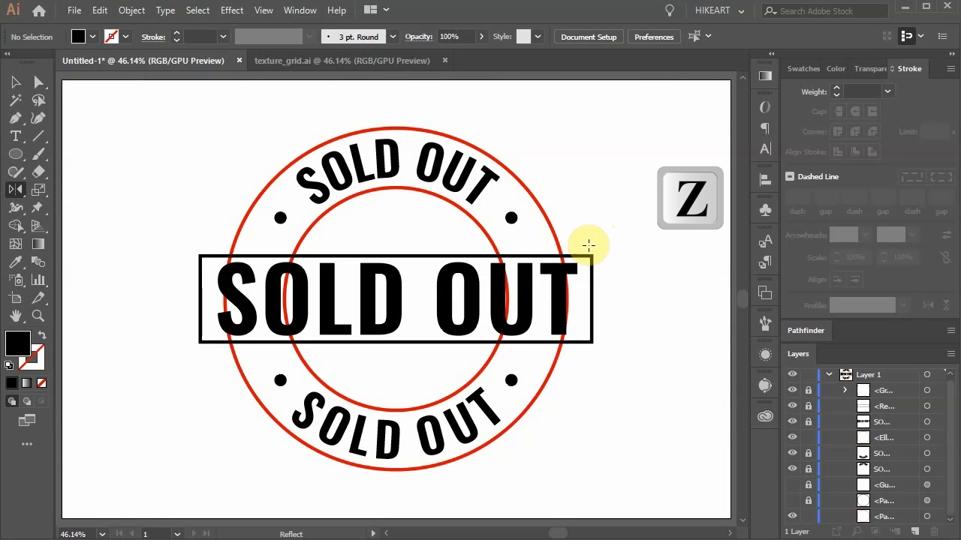
click(588, 245)
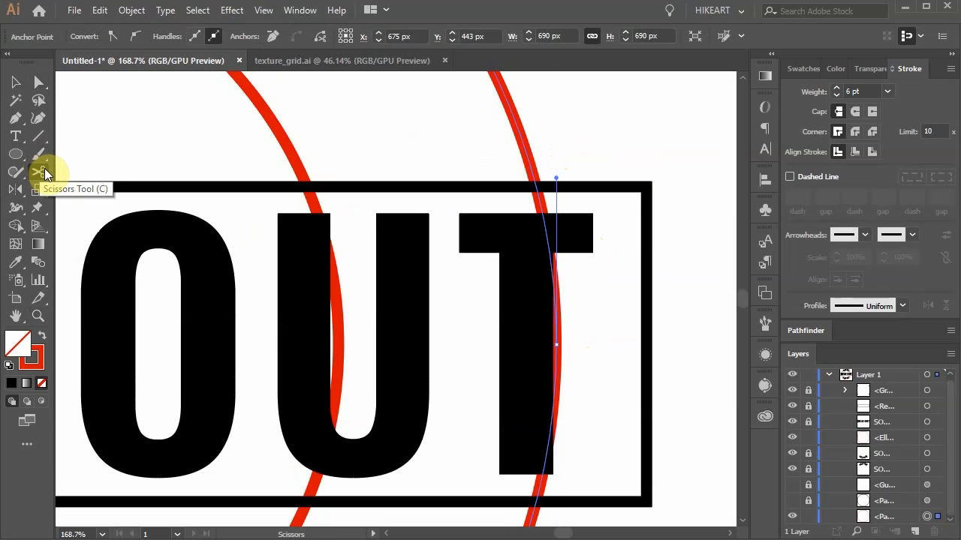
Cut the red ring at the box's top and bottom edges and delete the inner piece.
click(534, 187)
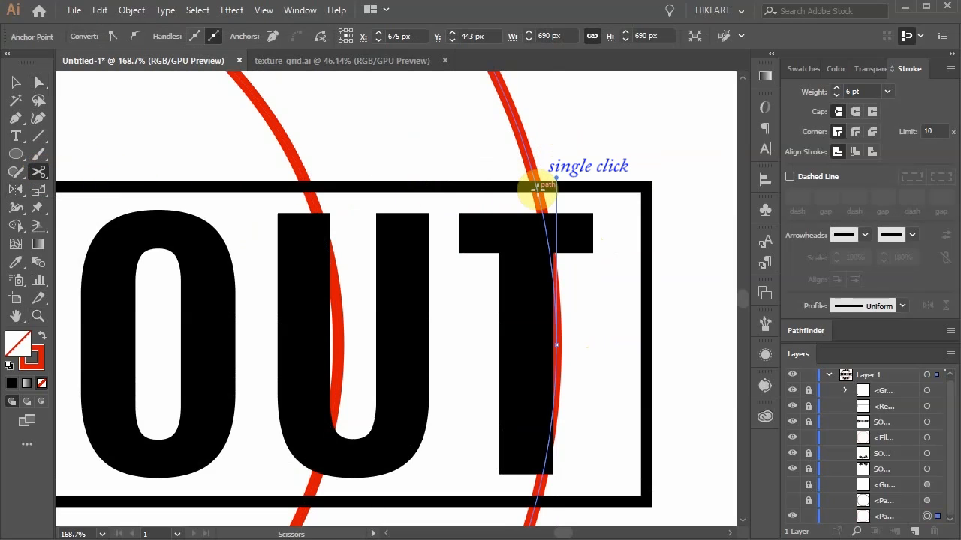
click(537, 188)
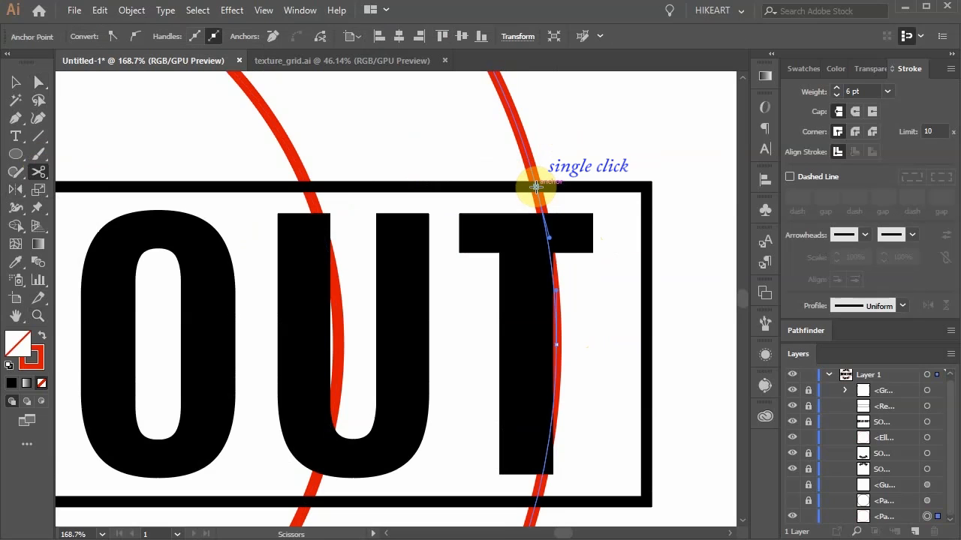
click(536, 503)
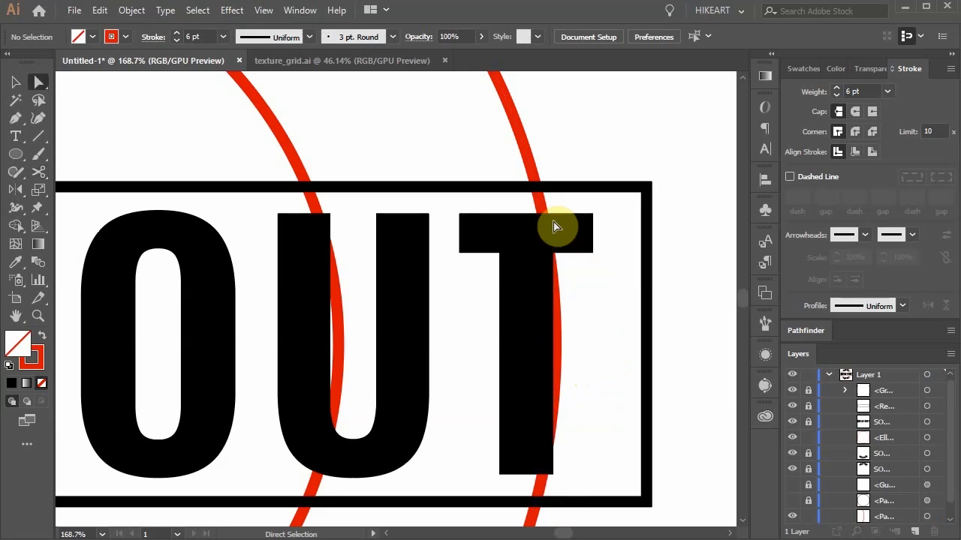
click(545, 214)
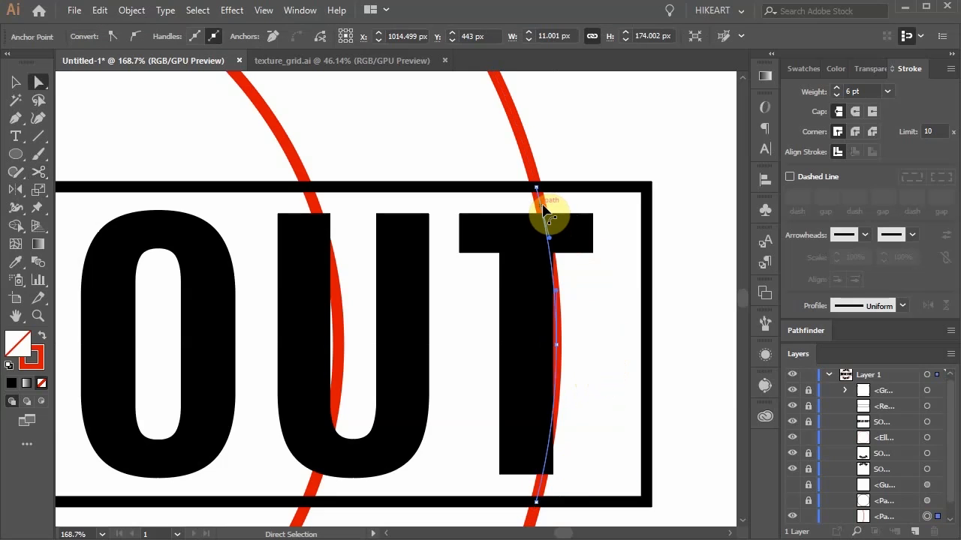
key(Delete)
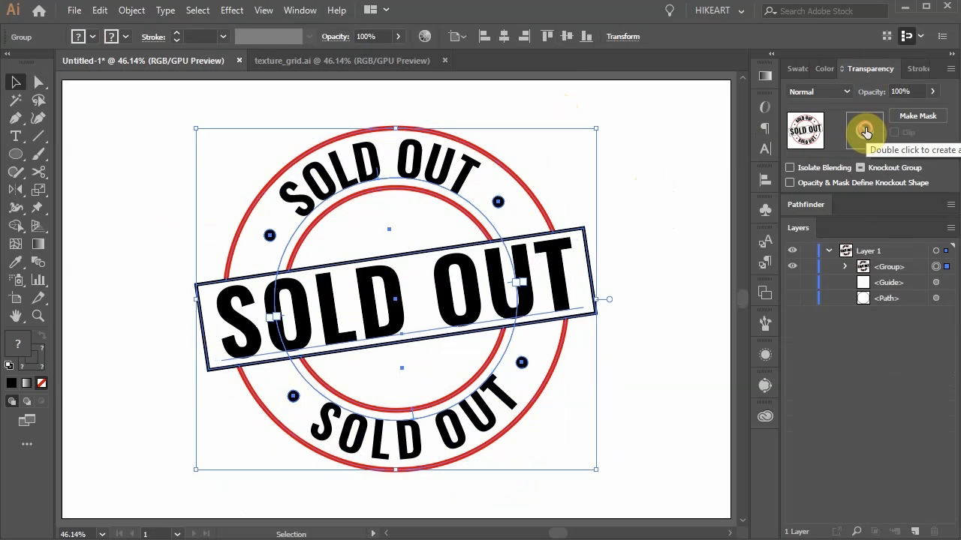
Add an opacity mask to the stamp group and place the grunge texture inside it.
click(341, 60)
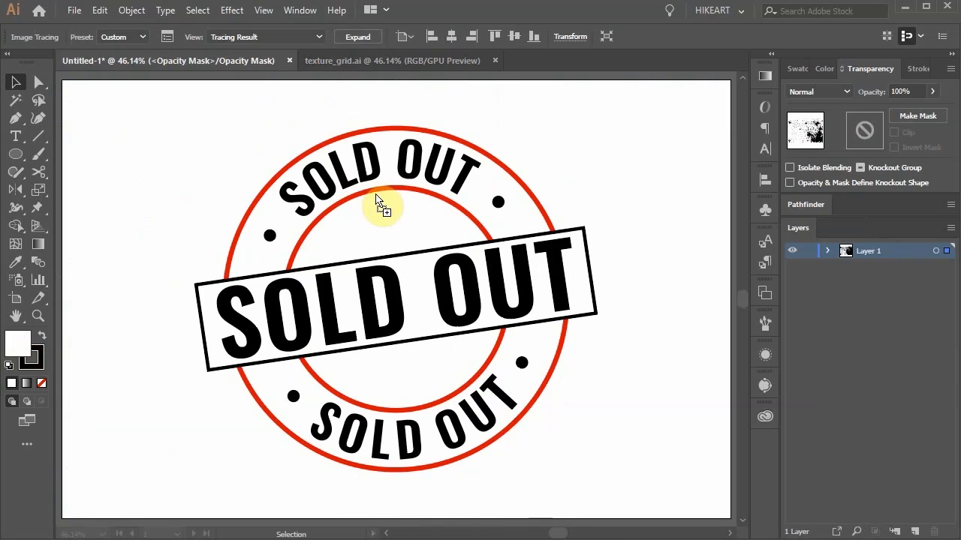
click(917, 115)
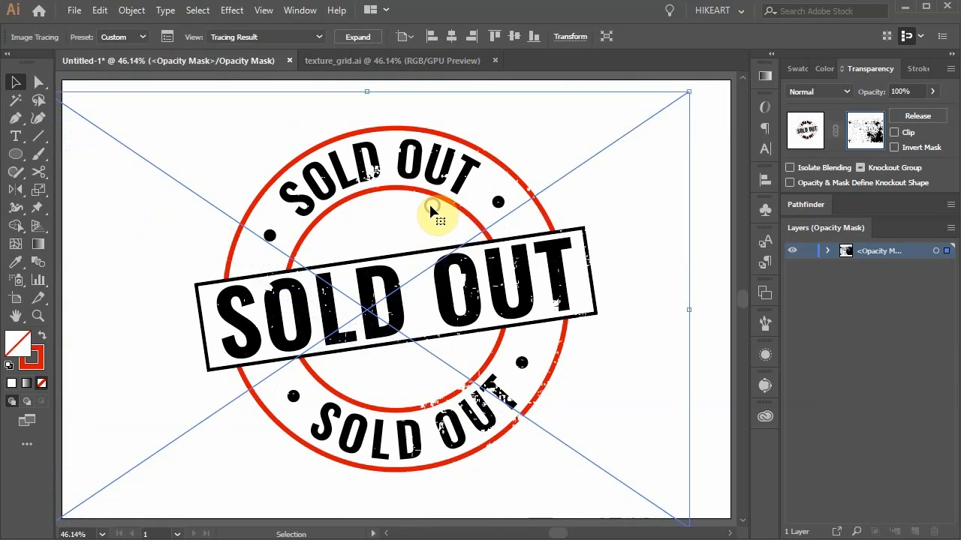